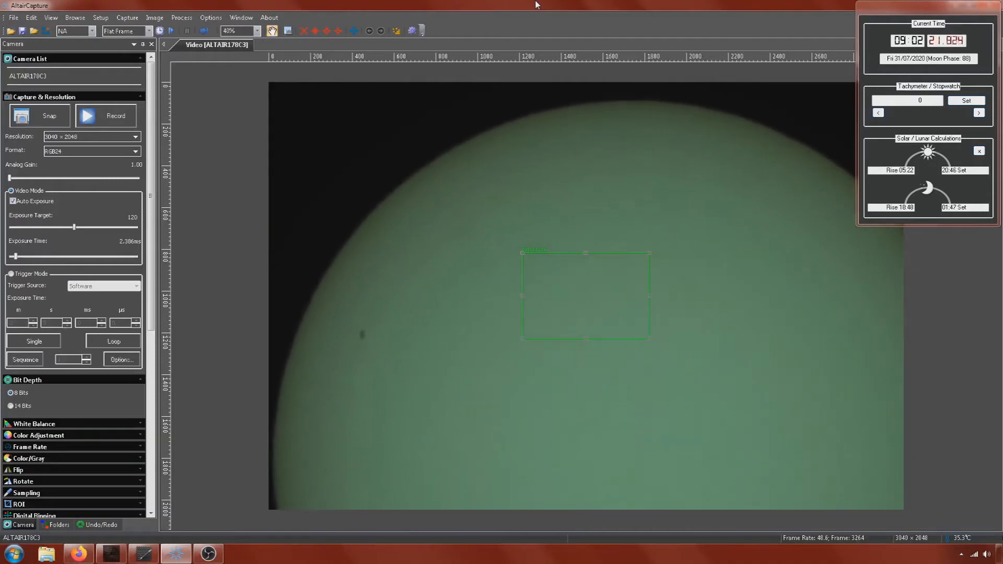
Snap three still frames of the sun disc from the live camera feed.
left_click(39, 115)
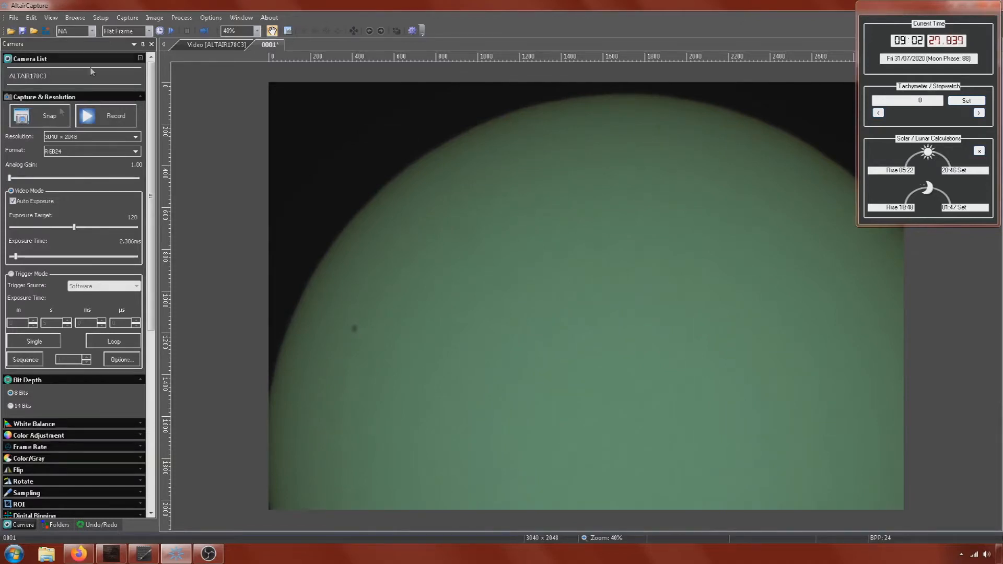
left_click(39, 116)
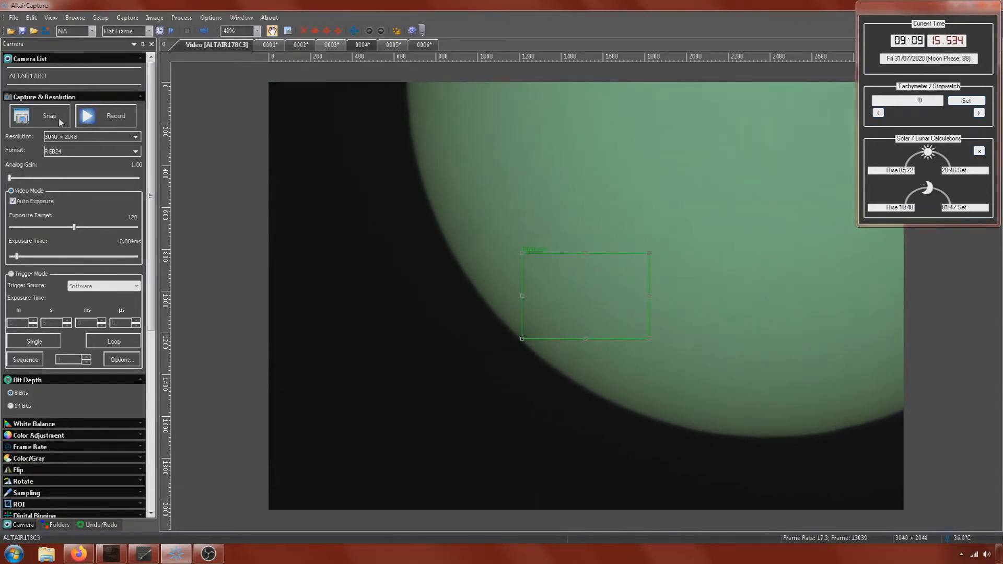
left_click(49, 116)
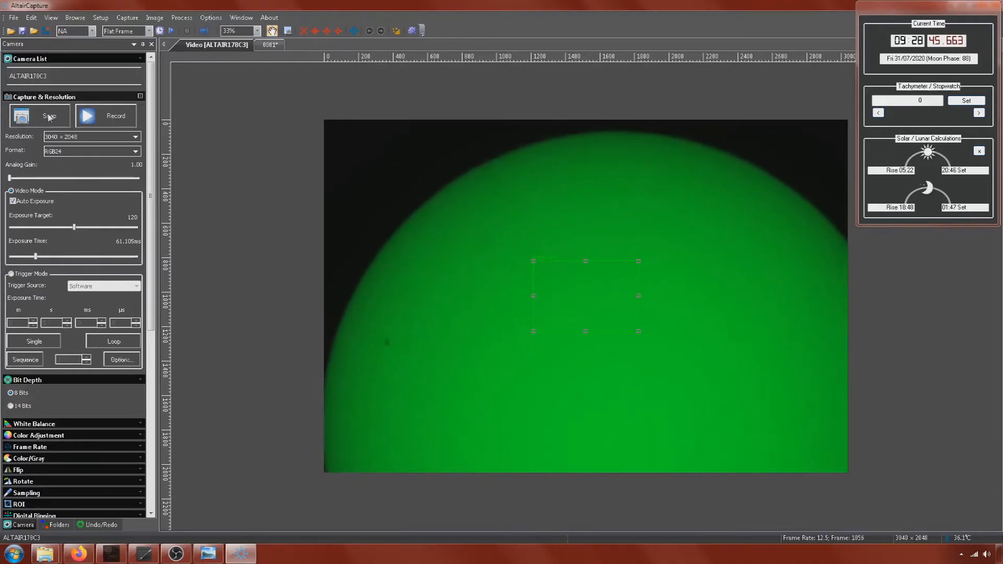
Snap further sun frames at the adjusted exposure time into new image tabs.
left_click(38, 116)
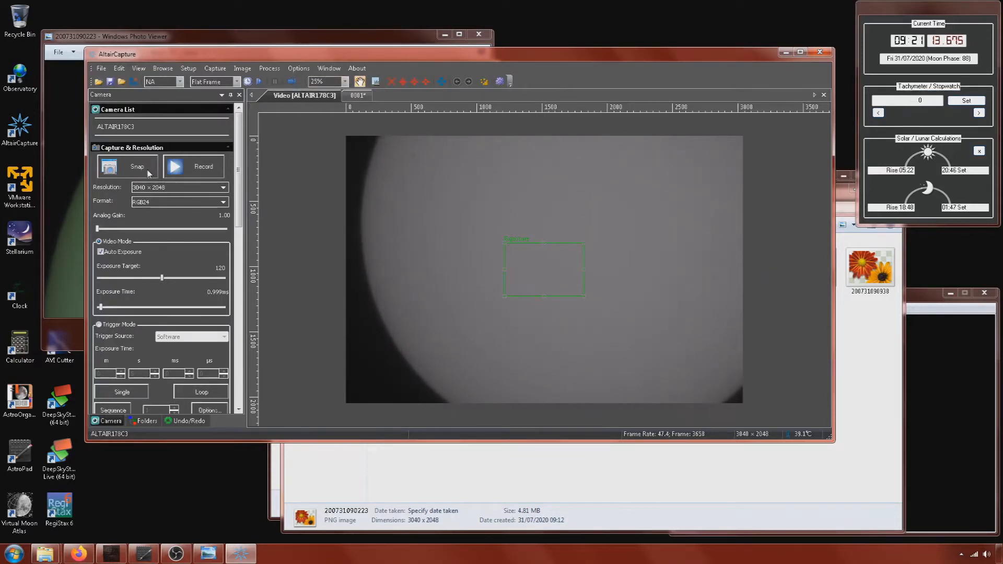
left_click(128, 166)
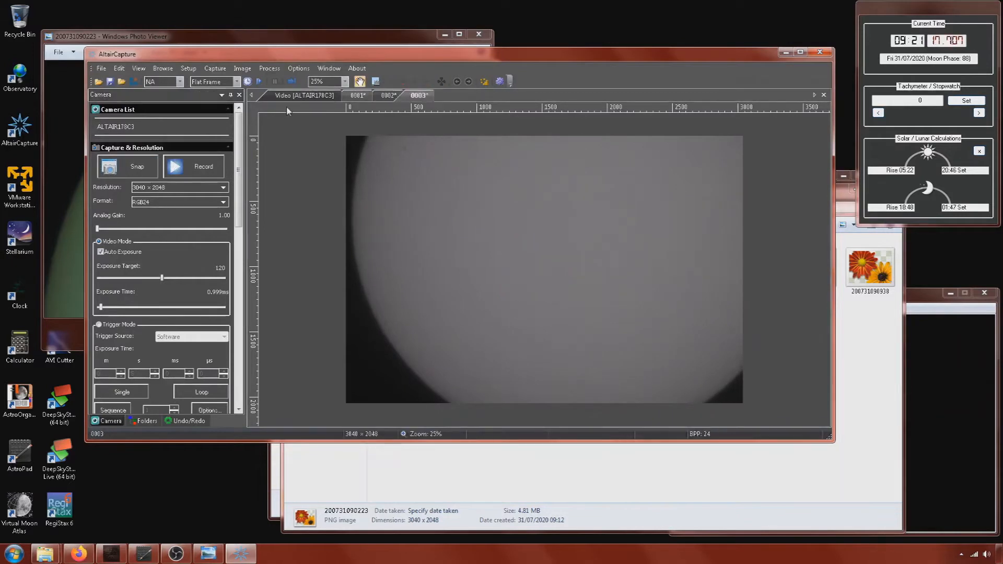
left_click(799, 53)
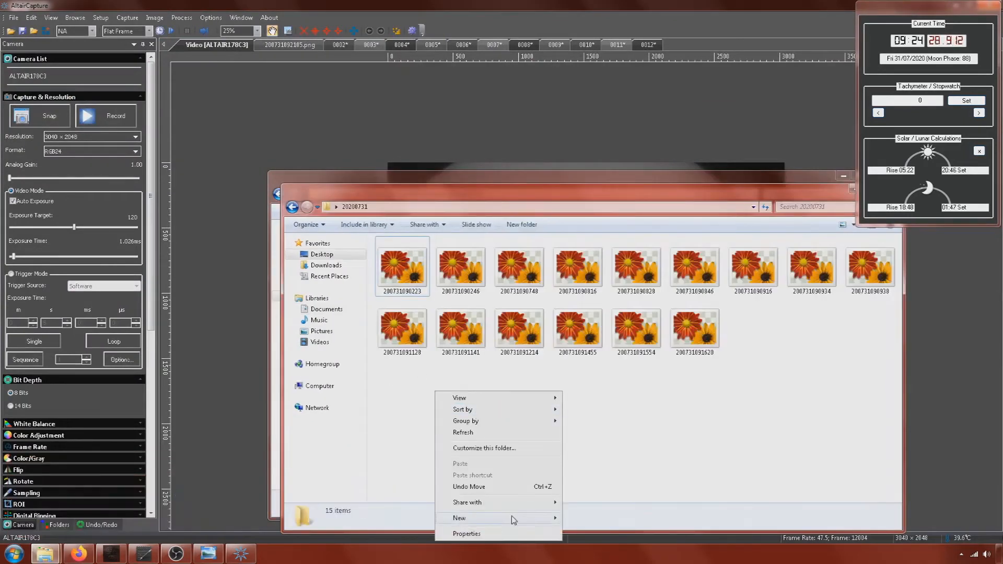
Create a new folder named white_light inside the 20200731 capture folder.
left_click(459, 518)
type("wb")
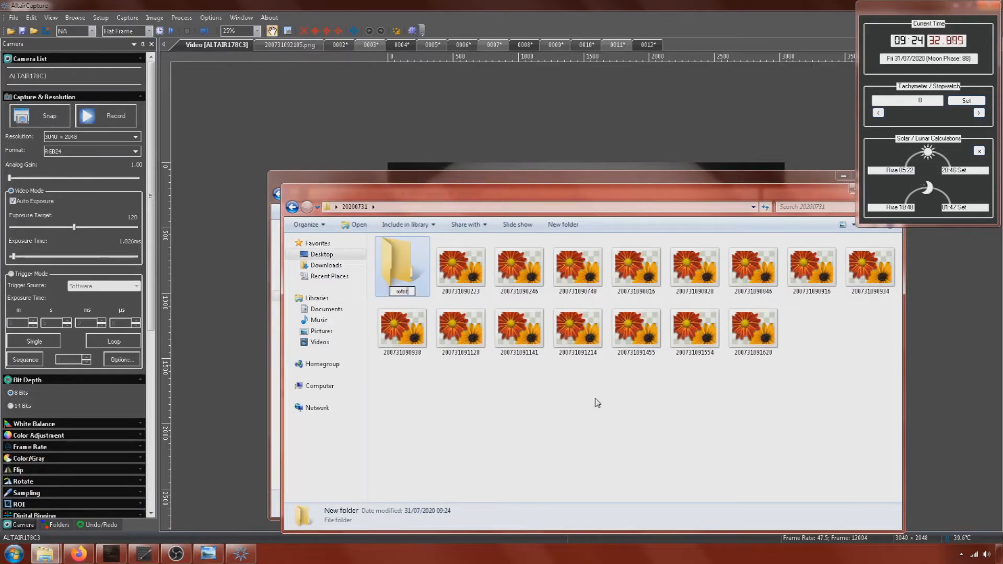
type("white_")
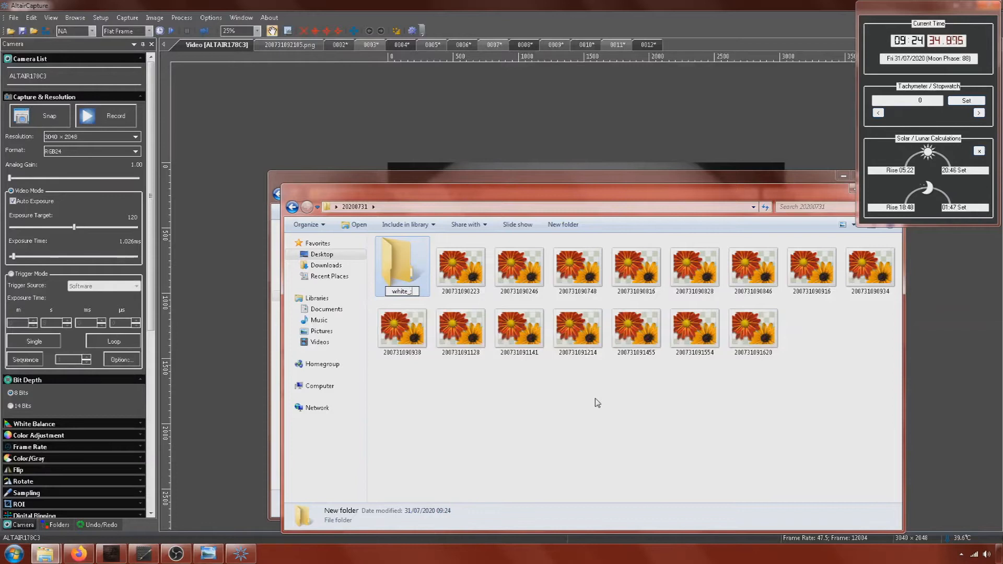
type("light")
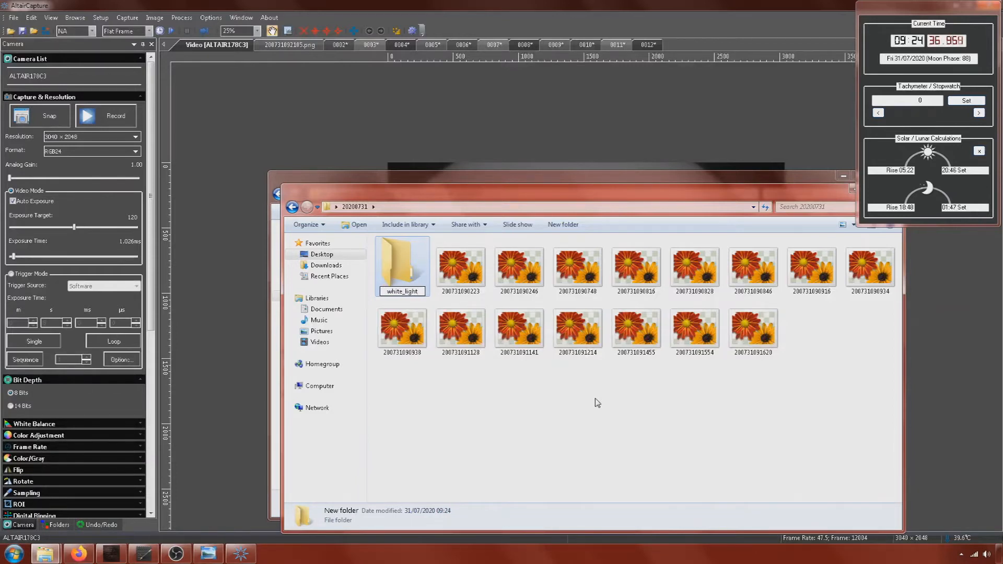
left_click(459, 265)
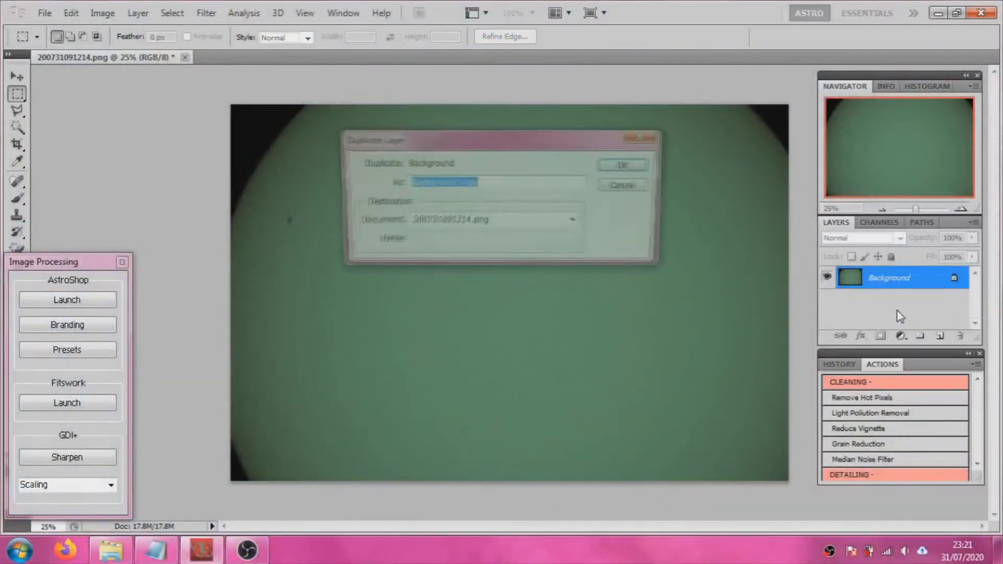
Duplicate Background as a 'levels' layer and rebalance its Levels per channel, including blue.
left_click(620, 165)
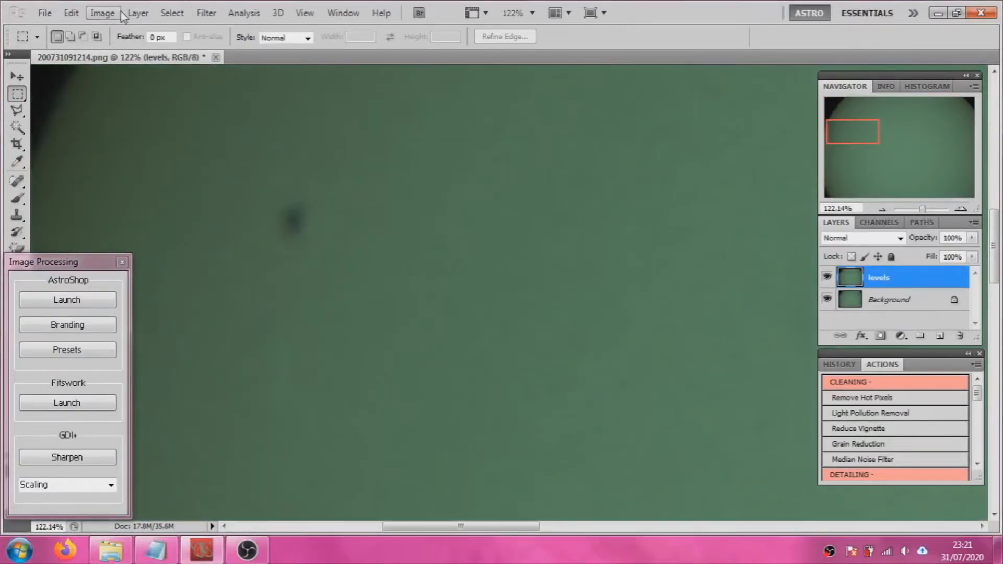
left_click(103, 12)
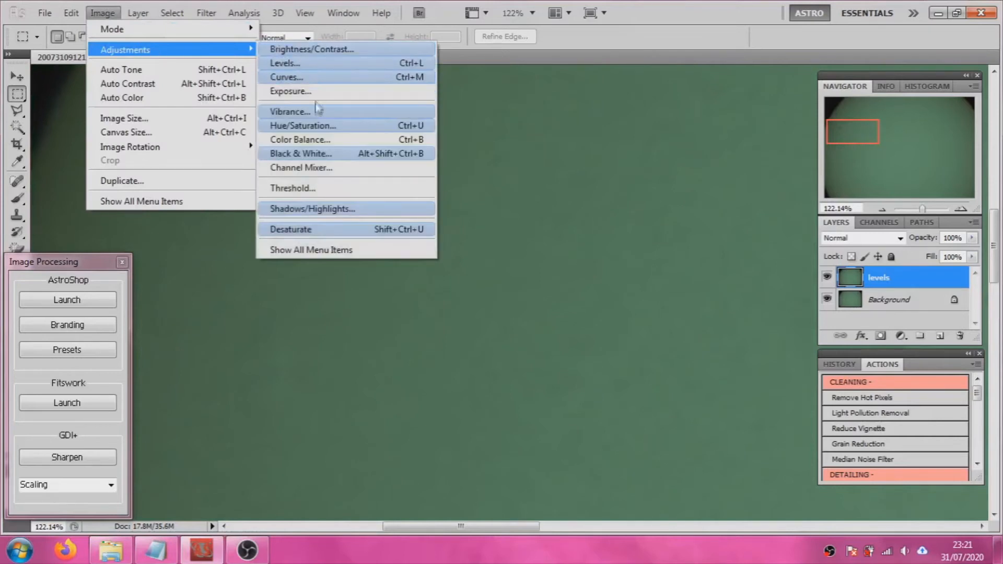
left_click(284, 63)
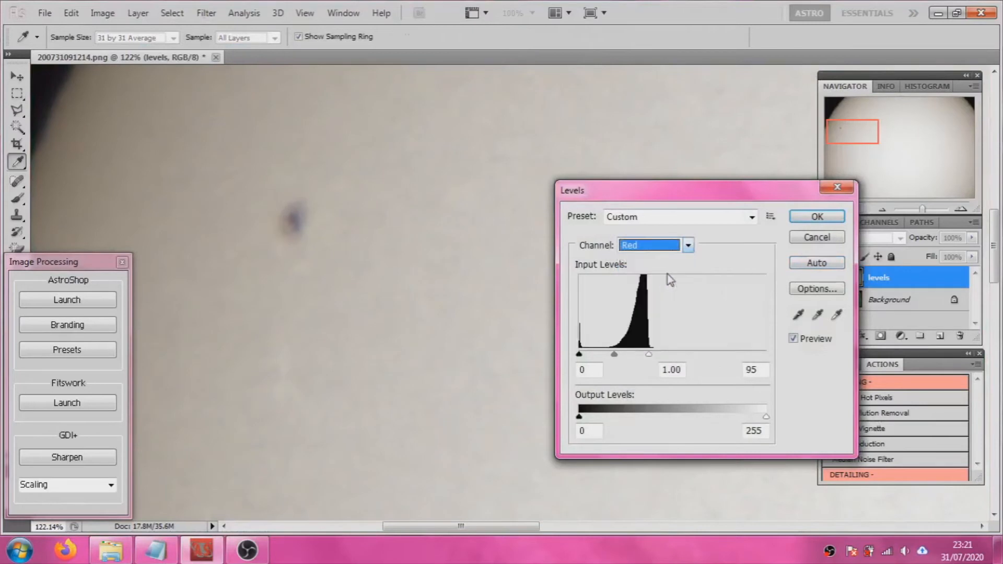
left_click(687, 245)
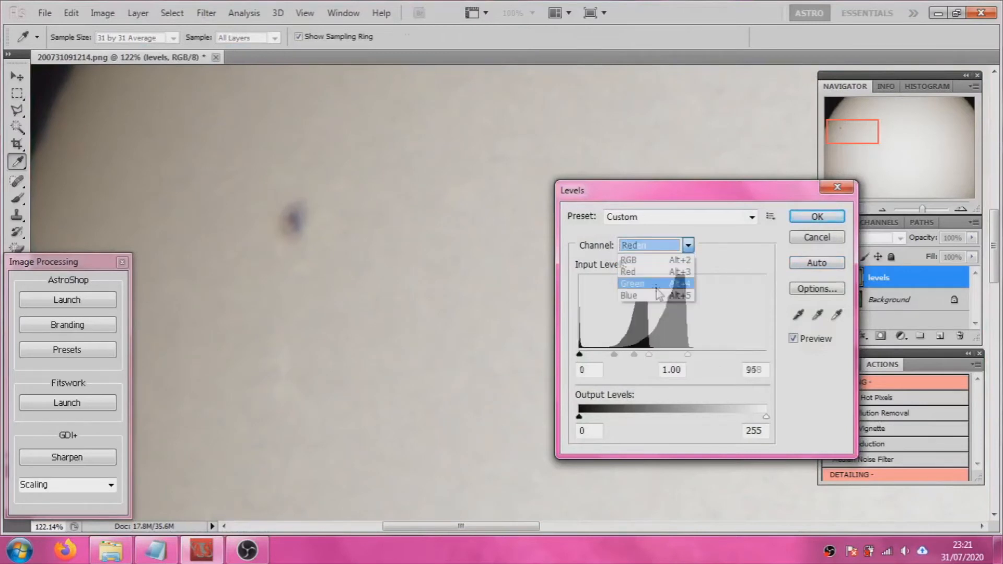
left_click(628, 294)
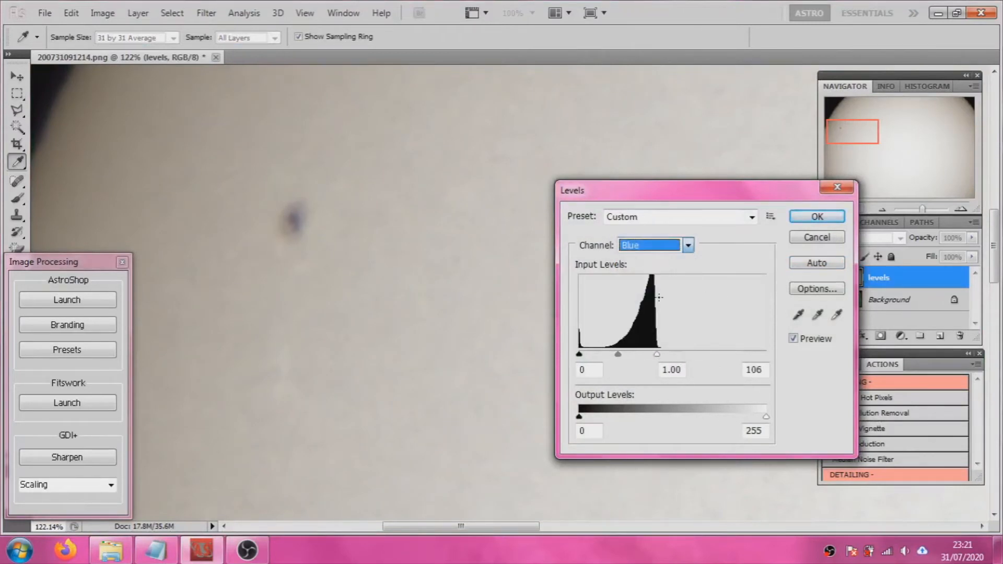
left_click(816, 215)
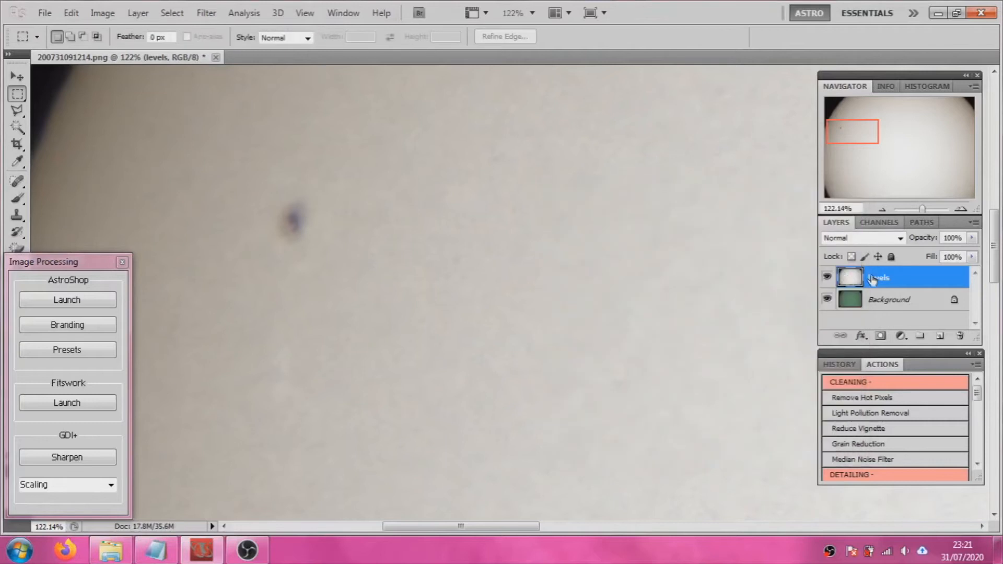
Duplicate the levels layer as a new layer named BW.
right_click(879, 277)
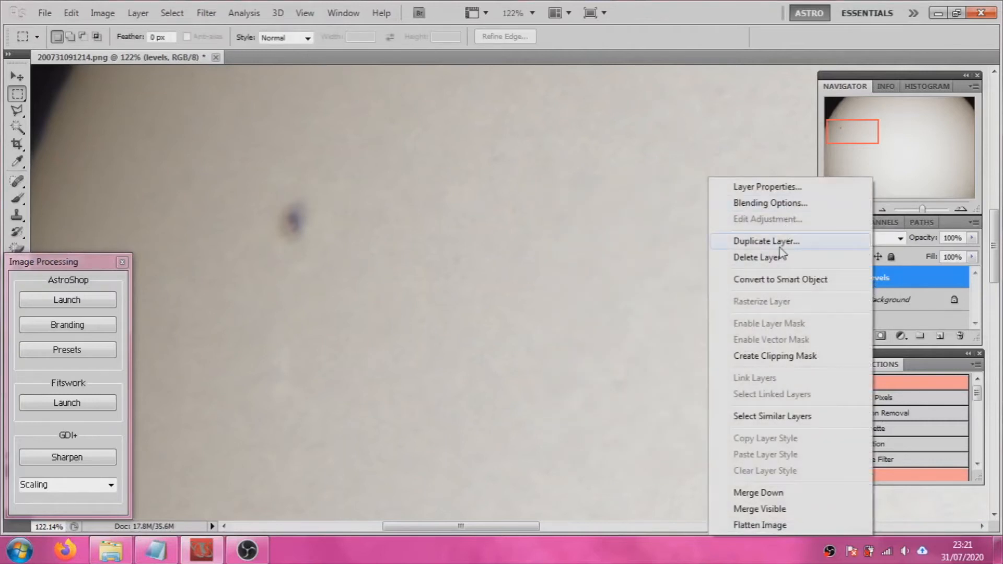
left_click(765, 241)
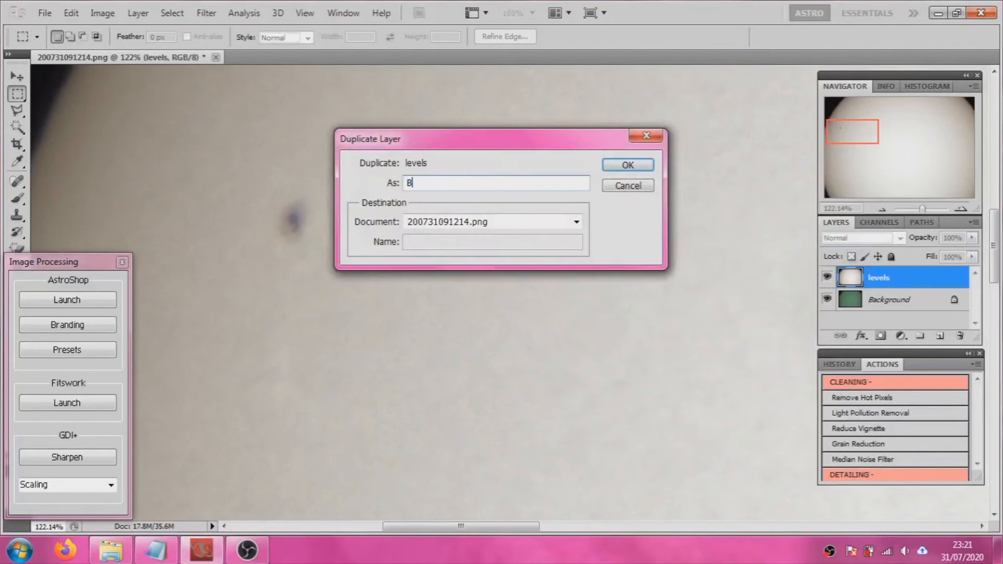
left_click(626, 164)
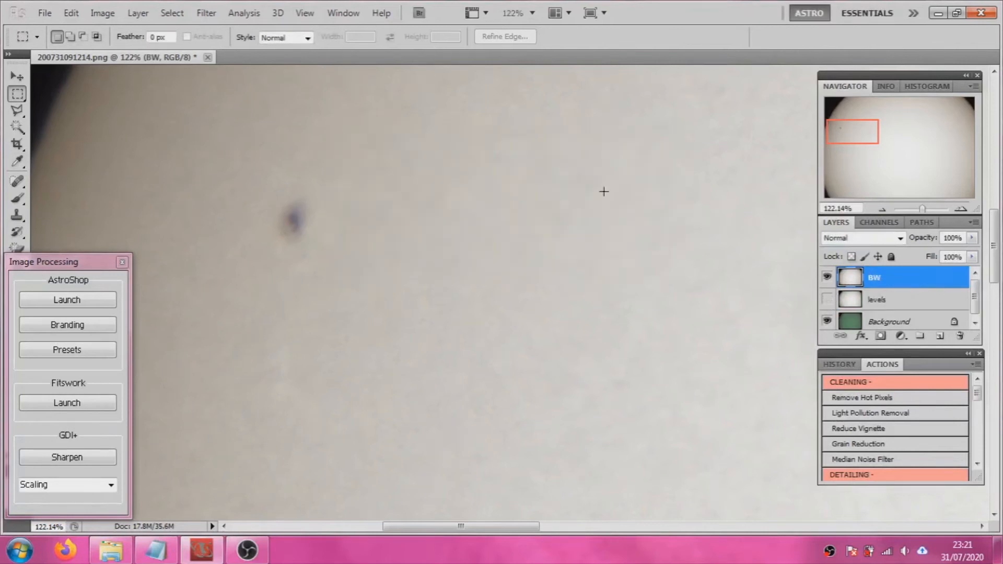
left_click(102, 12)
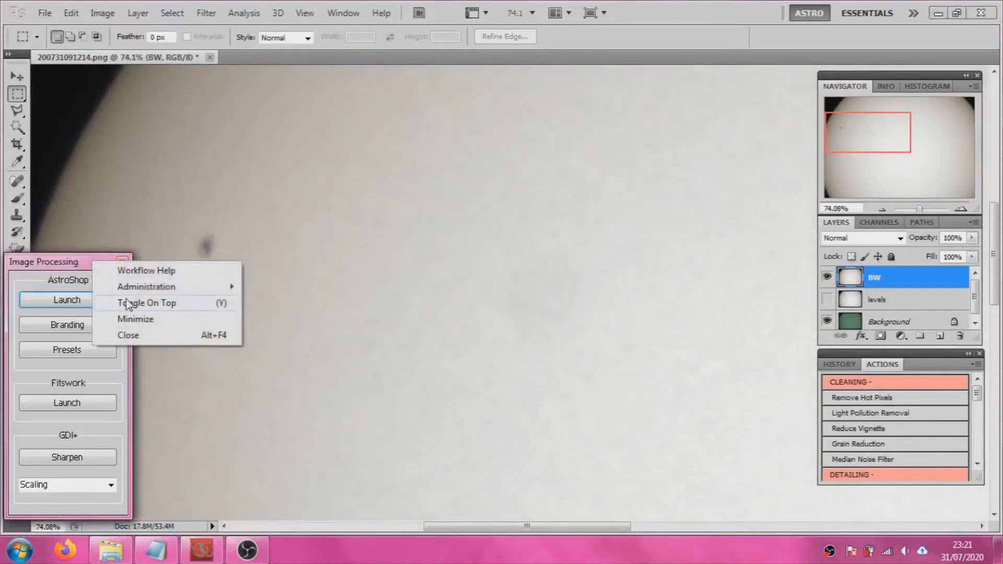
Apply a Black and White conversion to BW with Reds 10, Yellows 300 and other colours -200.
left_click(101, 12)
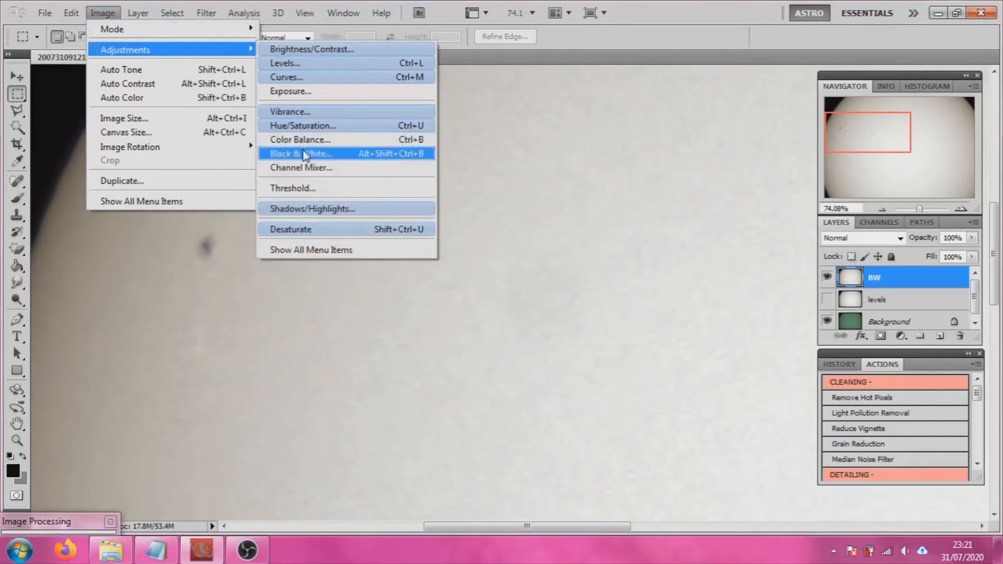
left_click(301, 154)
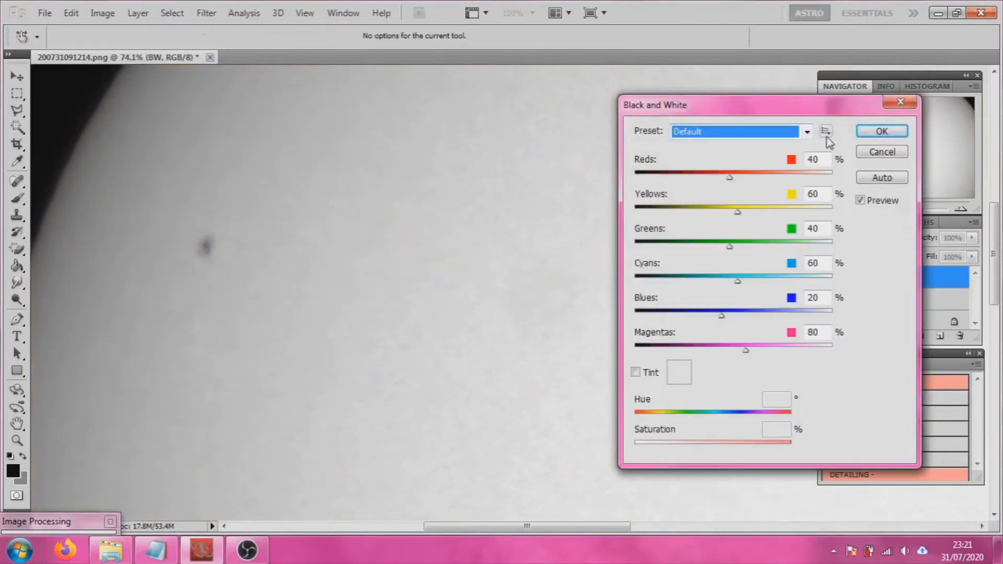
left_click(825, 132)
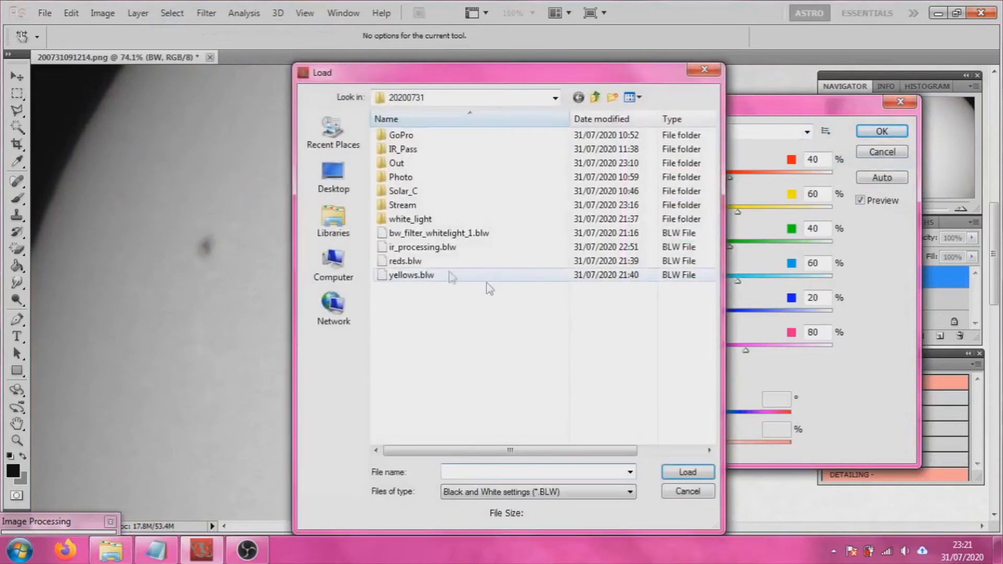
left_click(687, 472)
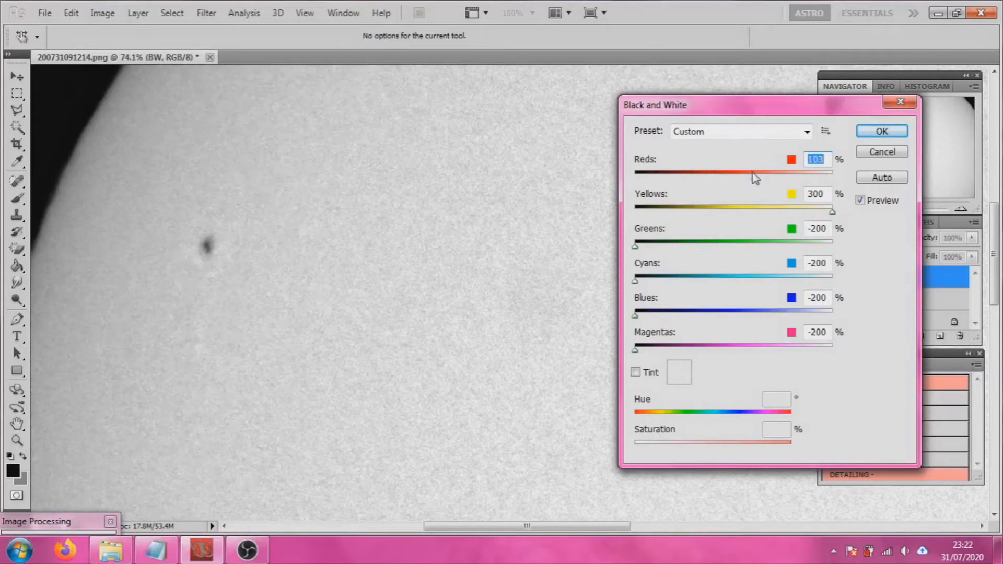
mouse_move(744, 184)
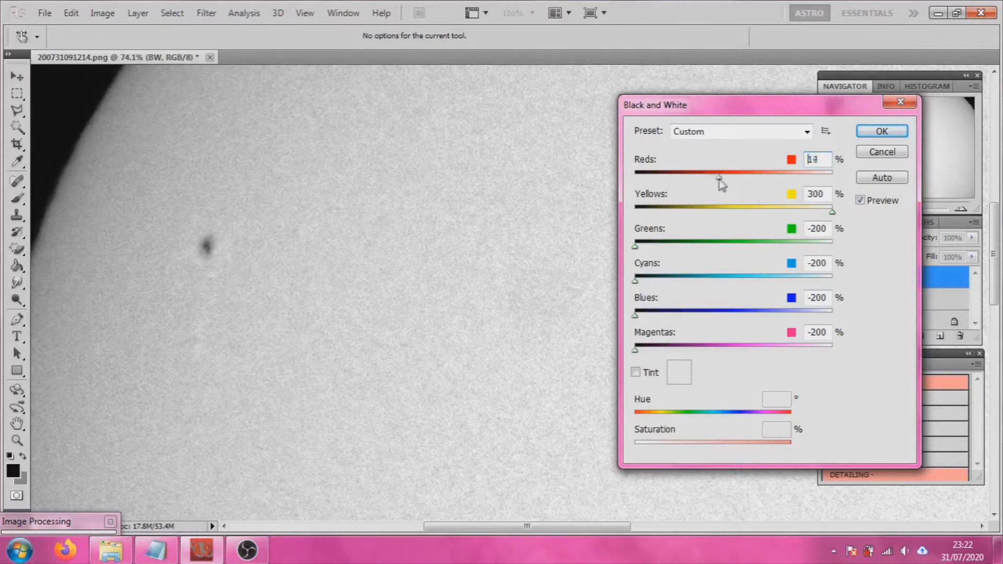
triple_click(815, 159)
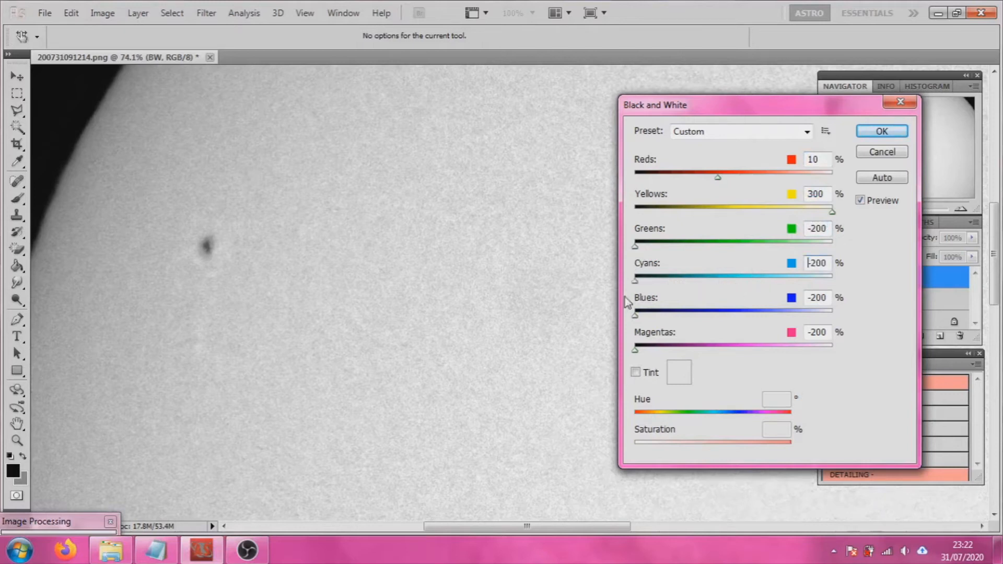
triple_click(816, 263)
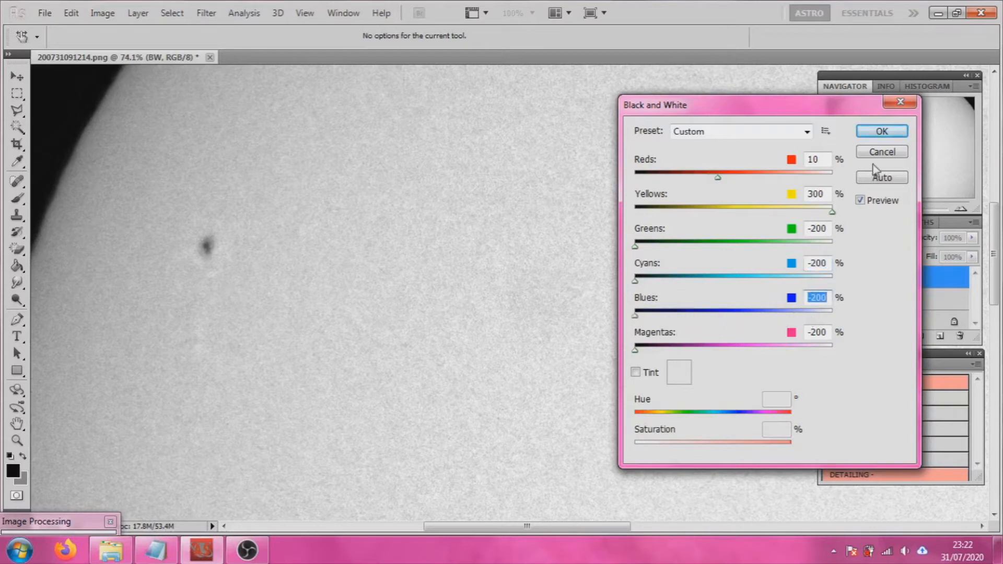
left_click(880, 131)
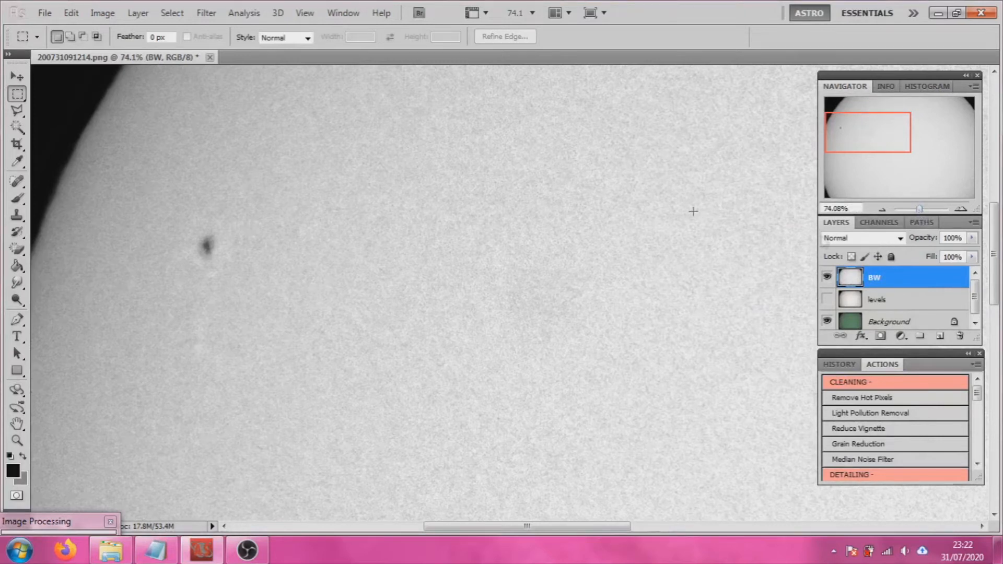
Duplicate BW as an UnSharp layer and run the Unsharp Mask filter on it.
right_click(874, 276)
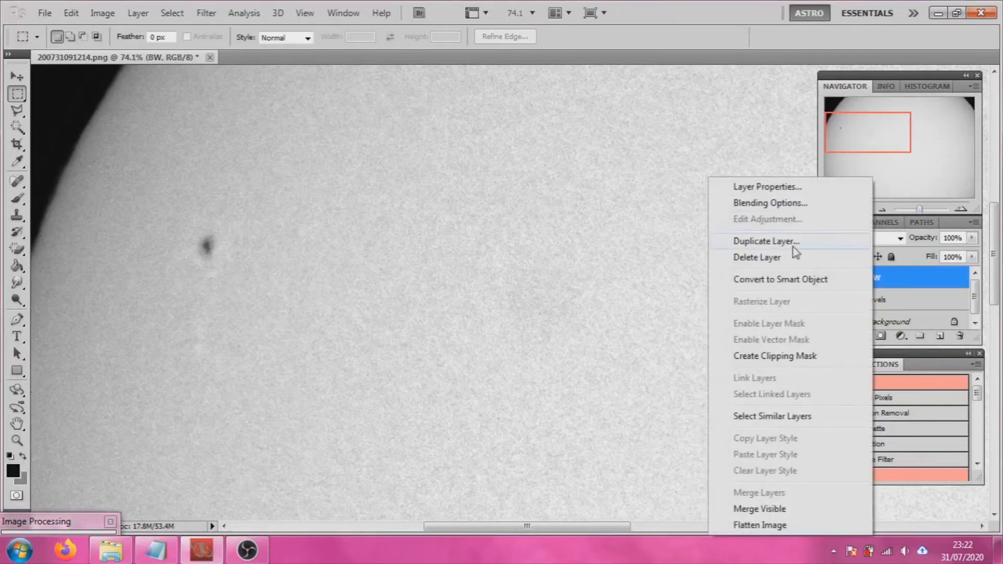
left_click(765, 241)
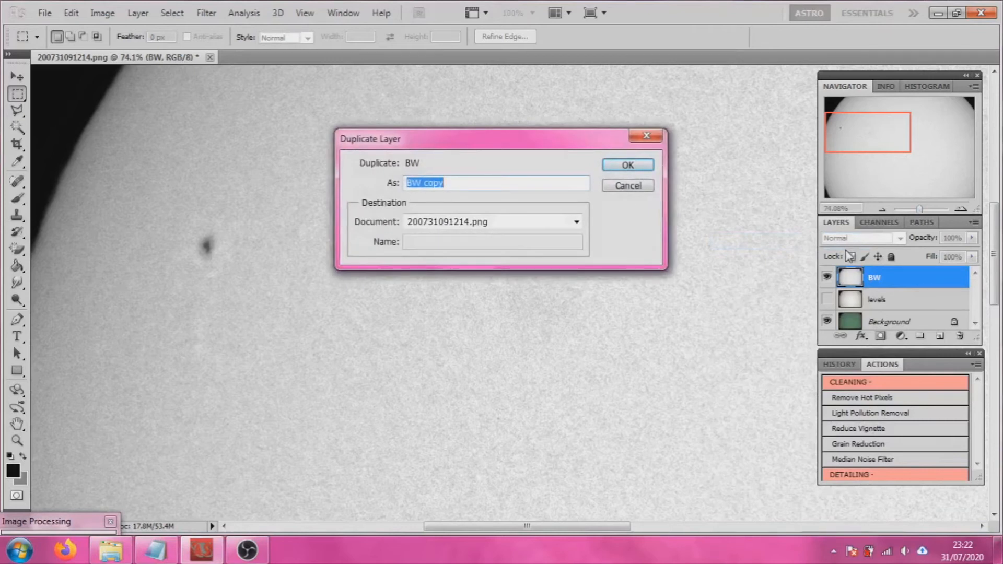
type("UnSharp")
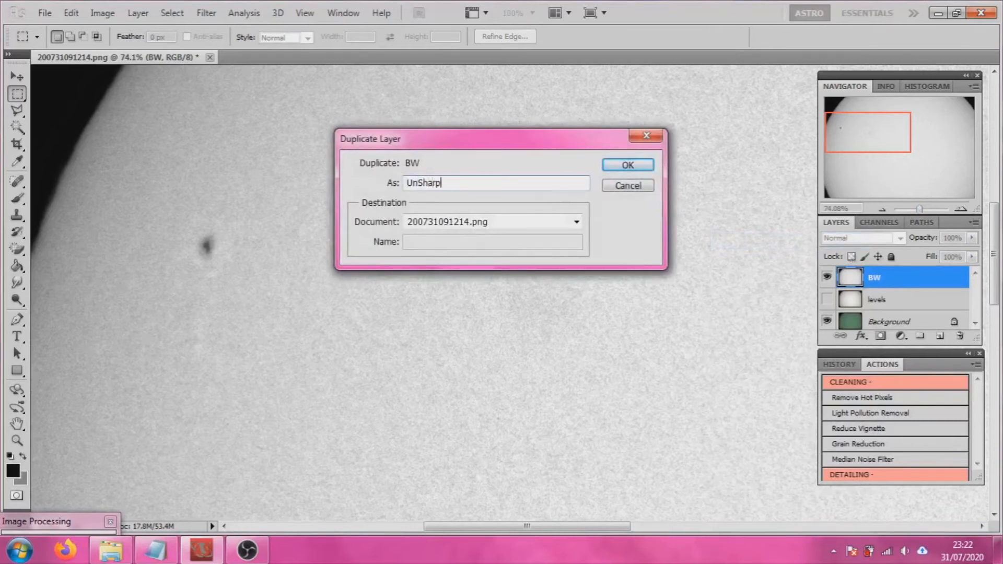
left_click(626, 164)
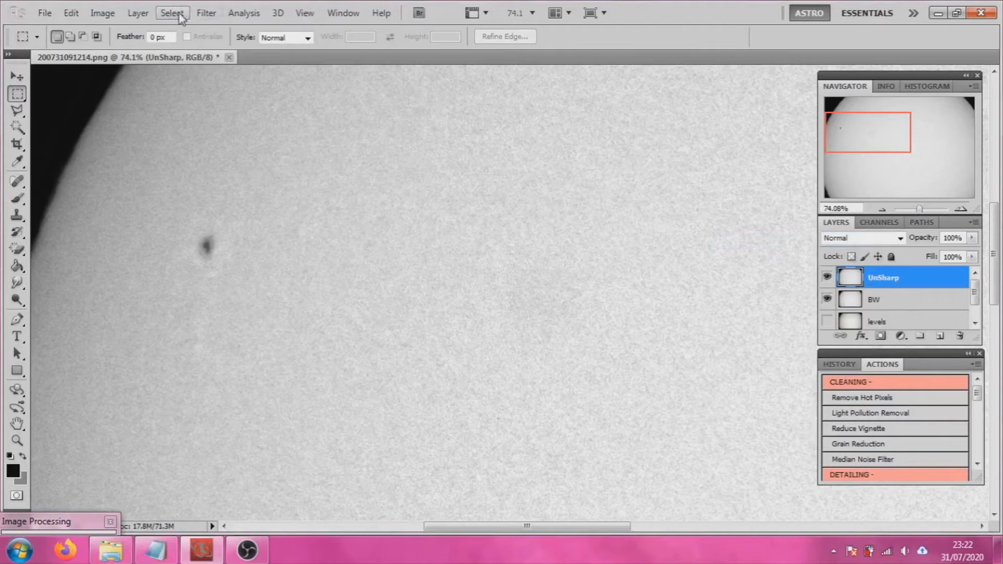
left_click(206, 13)
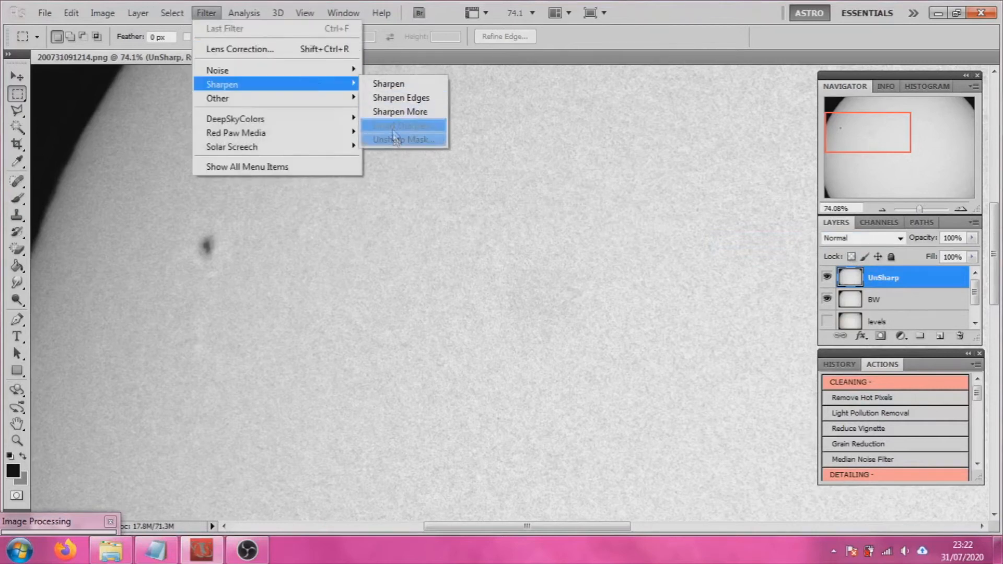
left_click(401, 139)
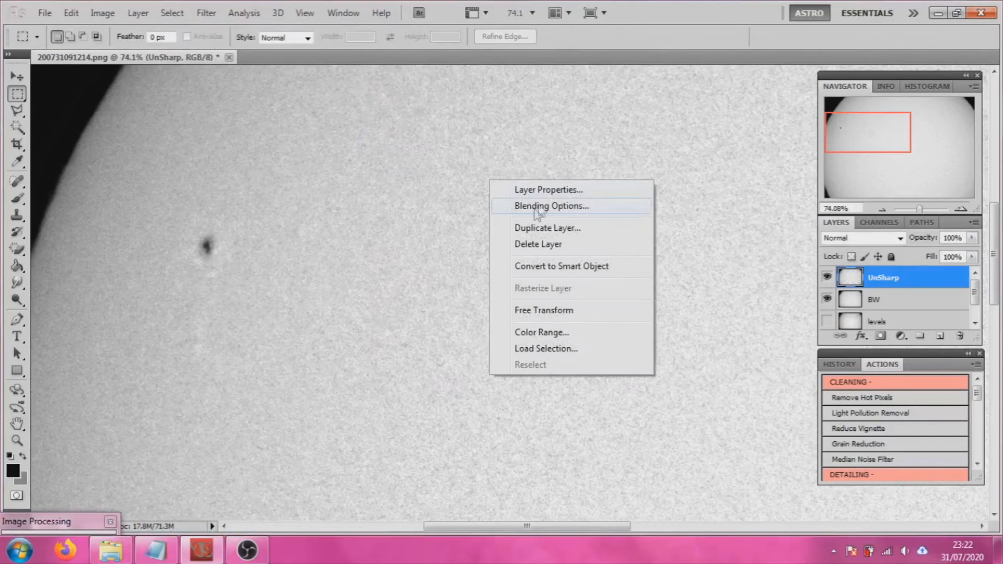
Set the UnSharp layer's opacity to 30% in Blending Options.
left_click(552, 206)
type("3")
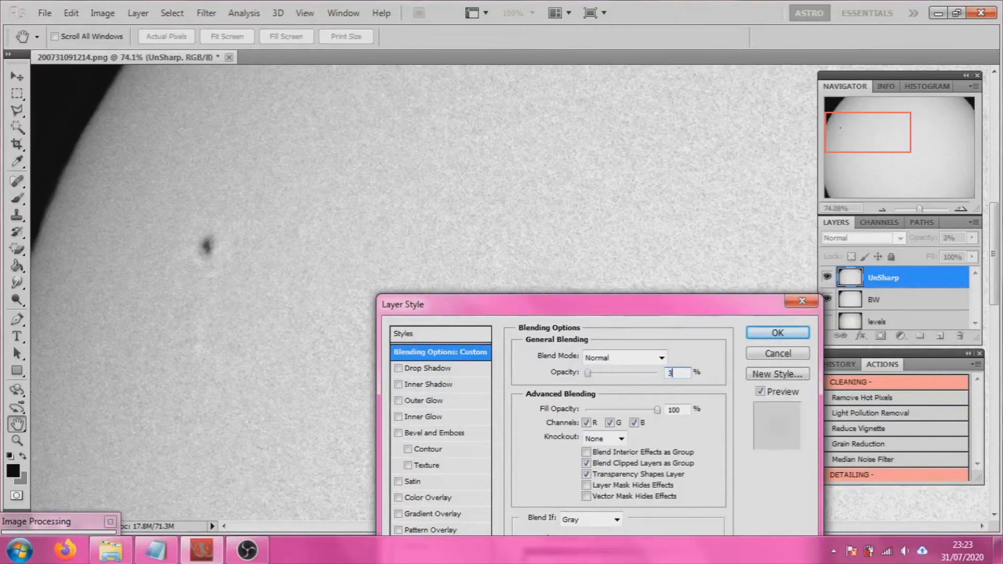
type("0")
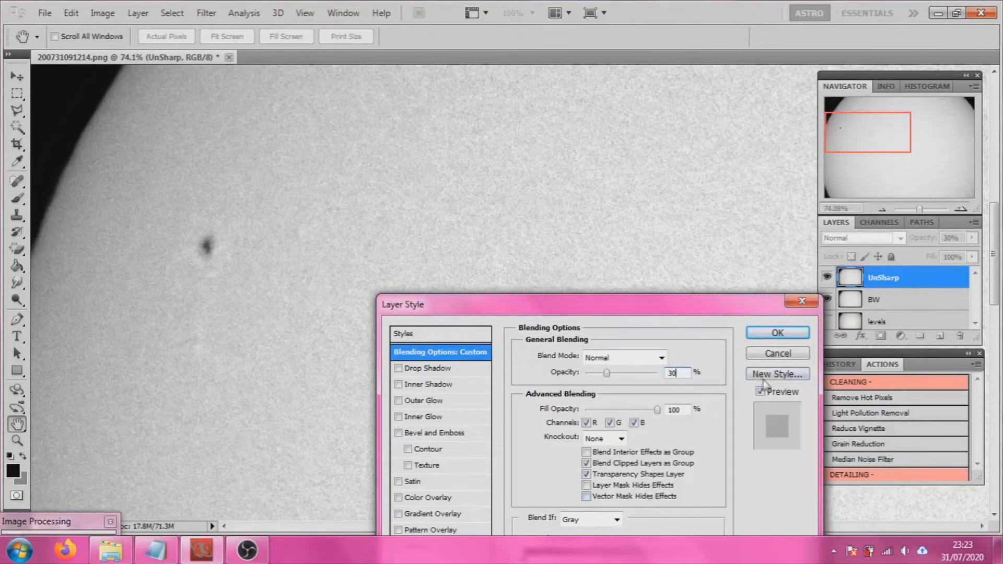
left_click(776, 332)
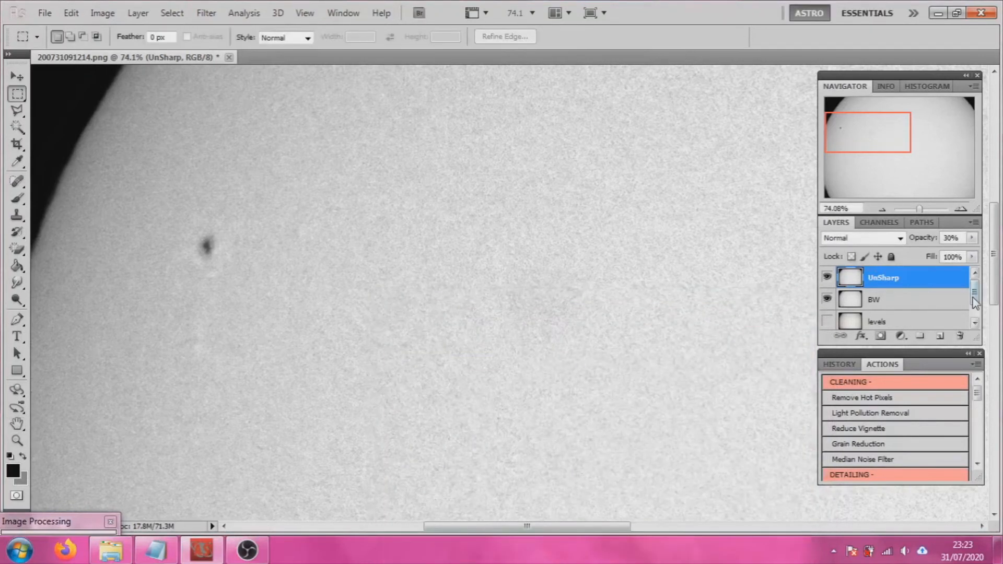
right_click(888, 318)
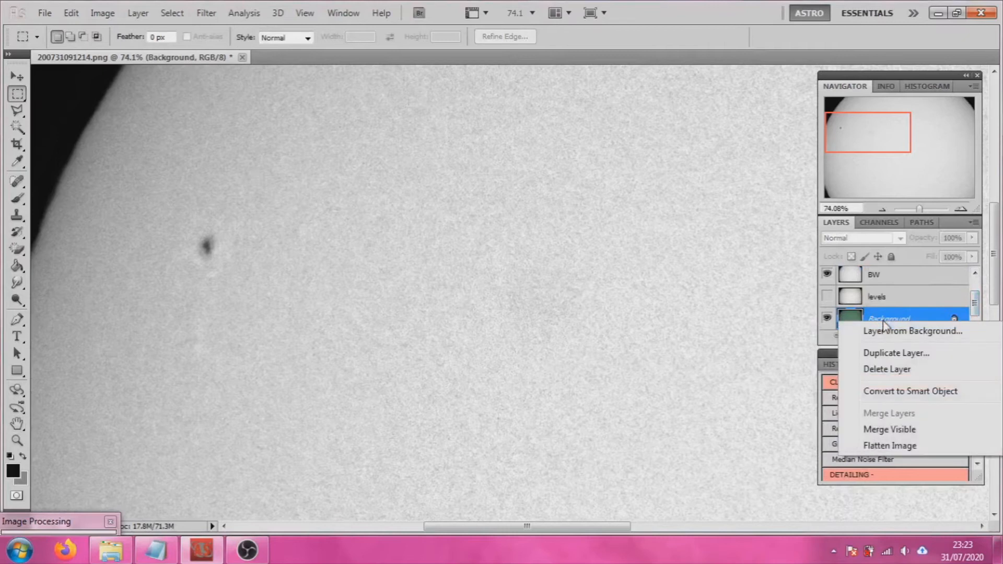
Duplicate the green Background layer as a new layer named Colour at the top of the stack.
left_click(896, 352)
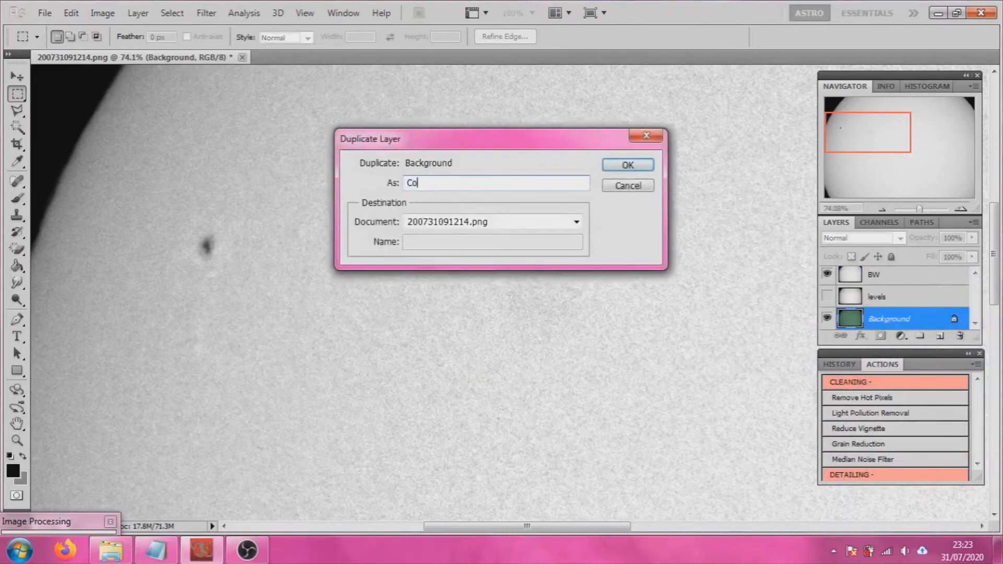
left_click(627, 164)
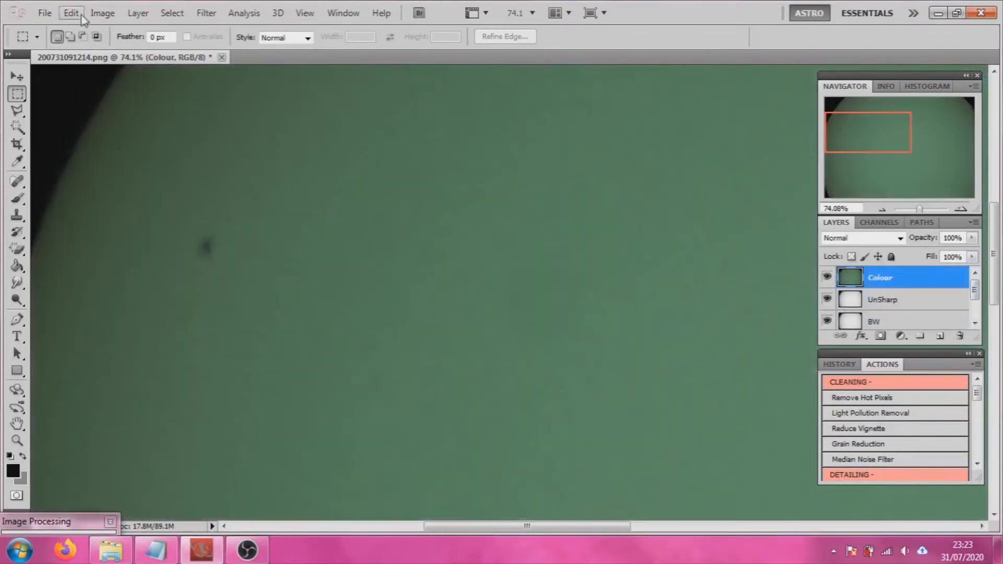
left_click(102, 13)
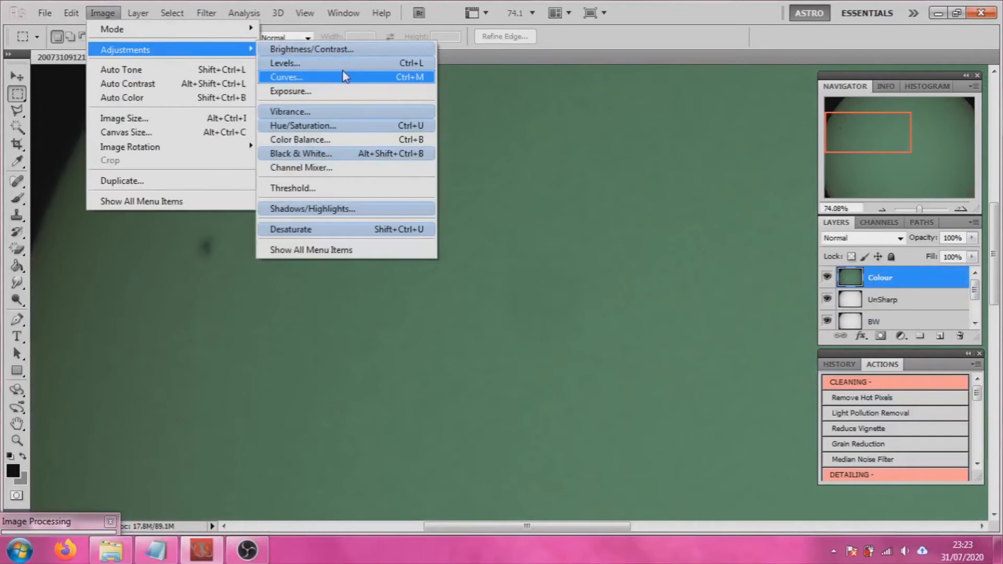
Colourise the Colour layer via Hue/Saturation with Colorize on, hue 35 and lightness -10.
left_click(303, 125)
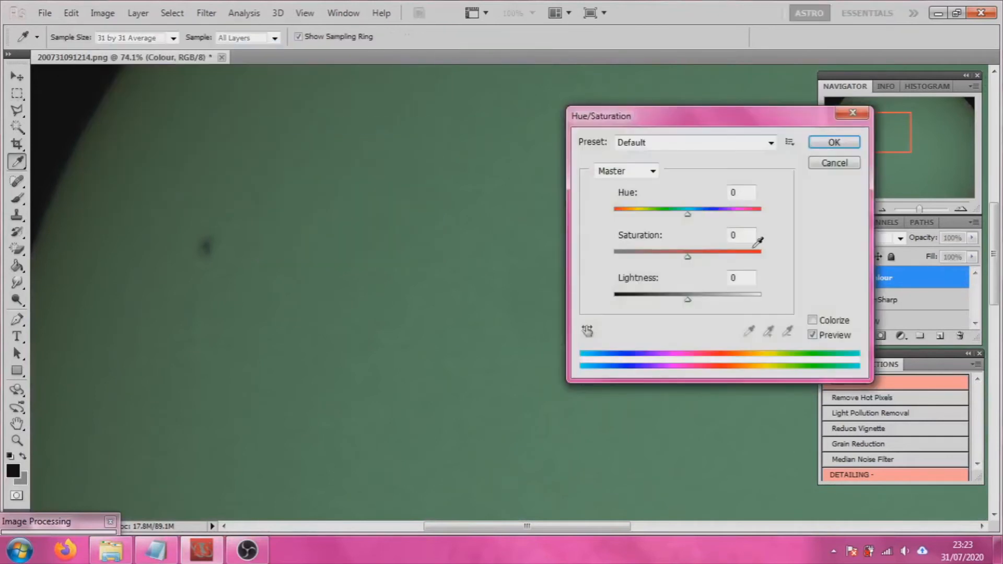
left_click(789, 142)
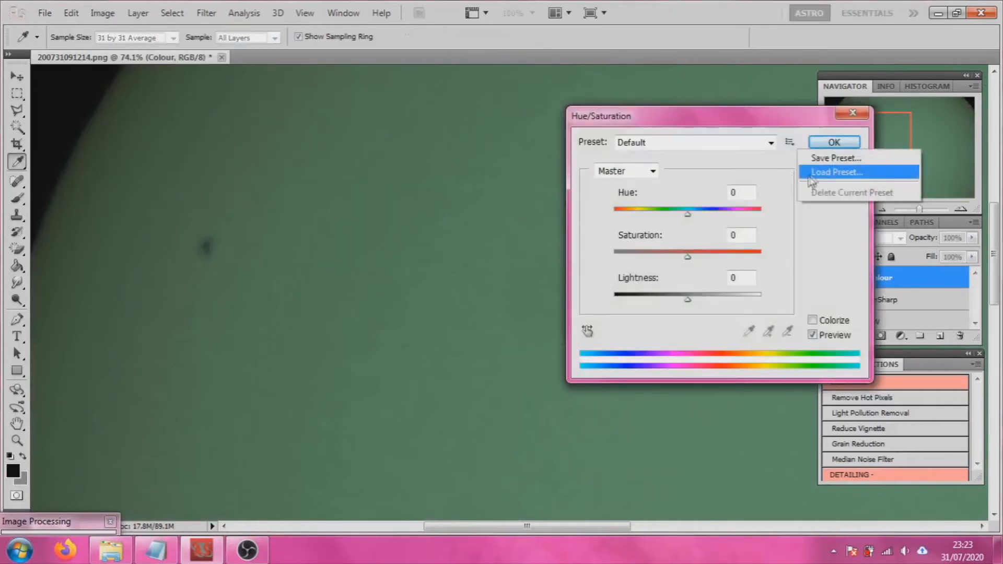
left_click(836, 172)
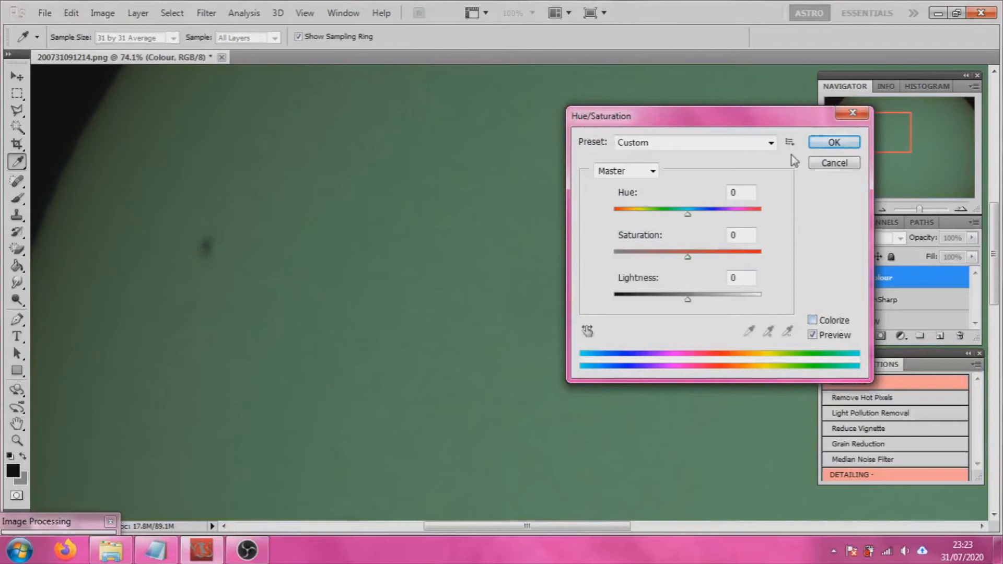
left_click(789, 142)
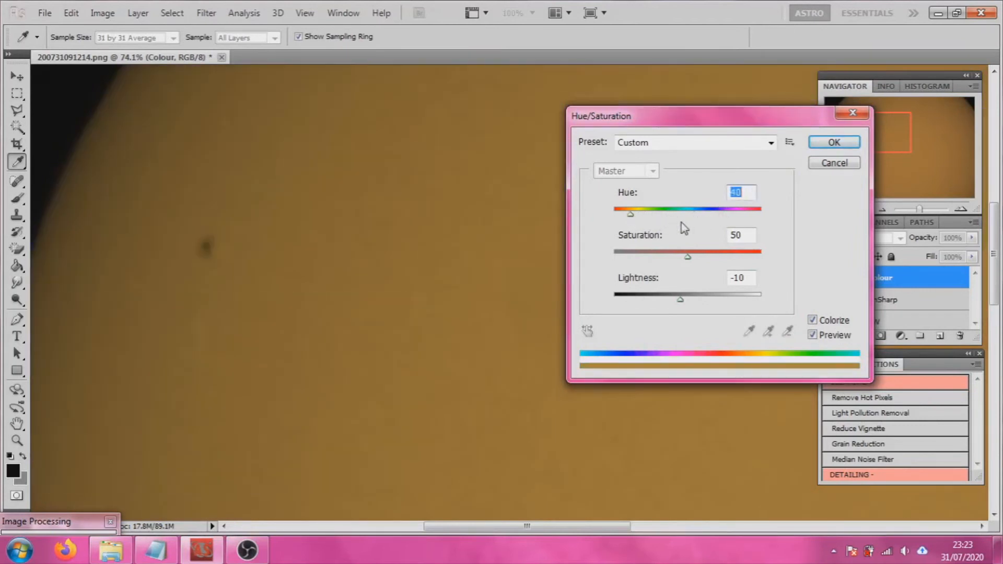
type("35")
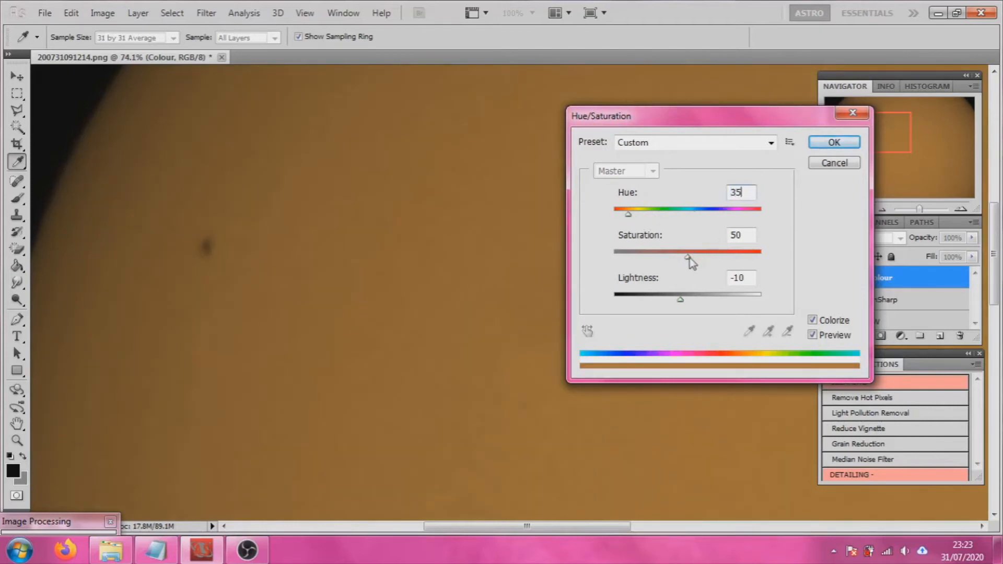
triple_click(740, 235)
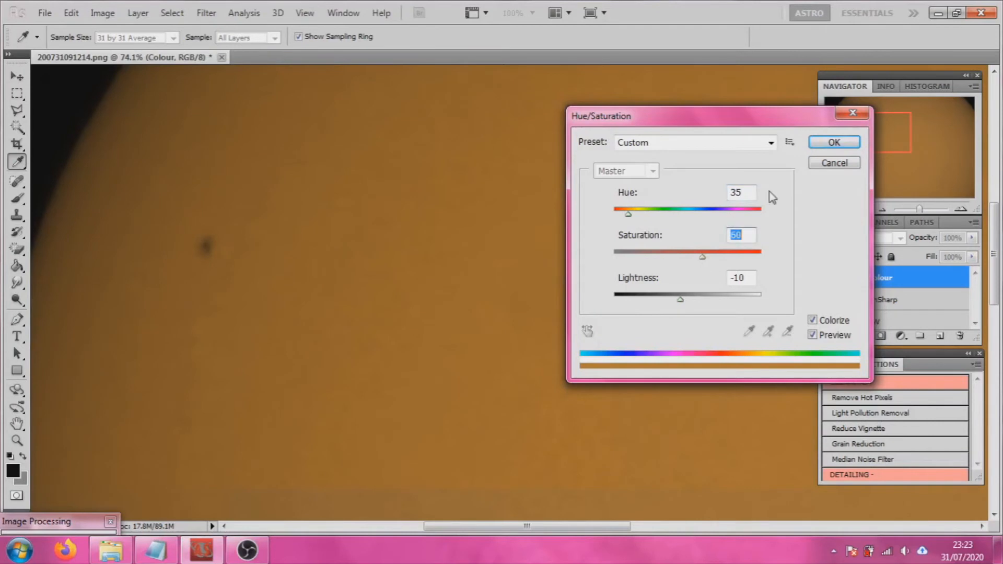
left_click(833, 142)
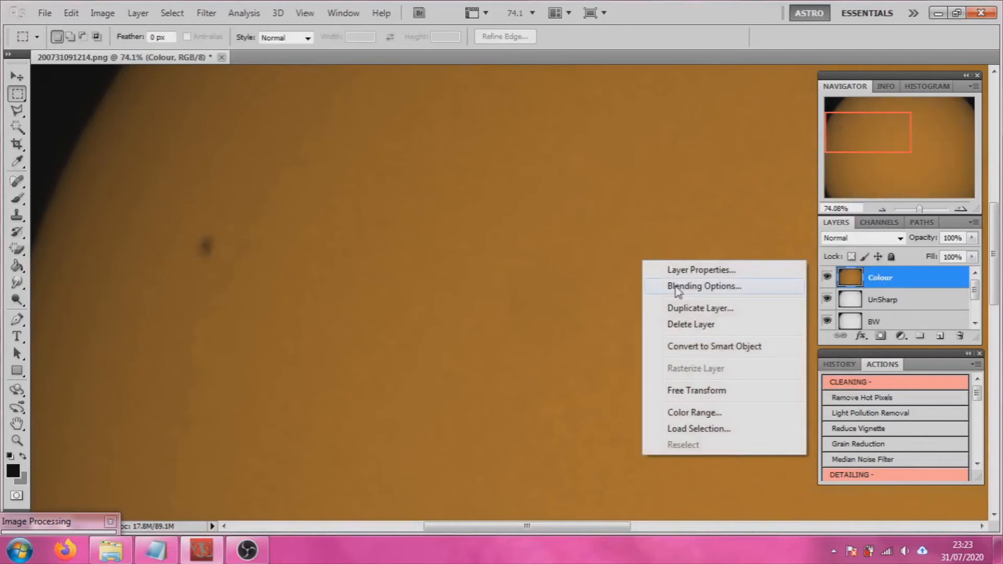
Set the Colour layer's blend mode to Color so the textured sun shows pale orange.
left_click(703, 287)
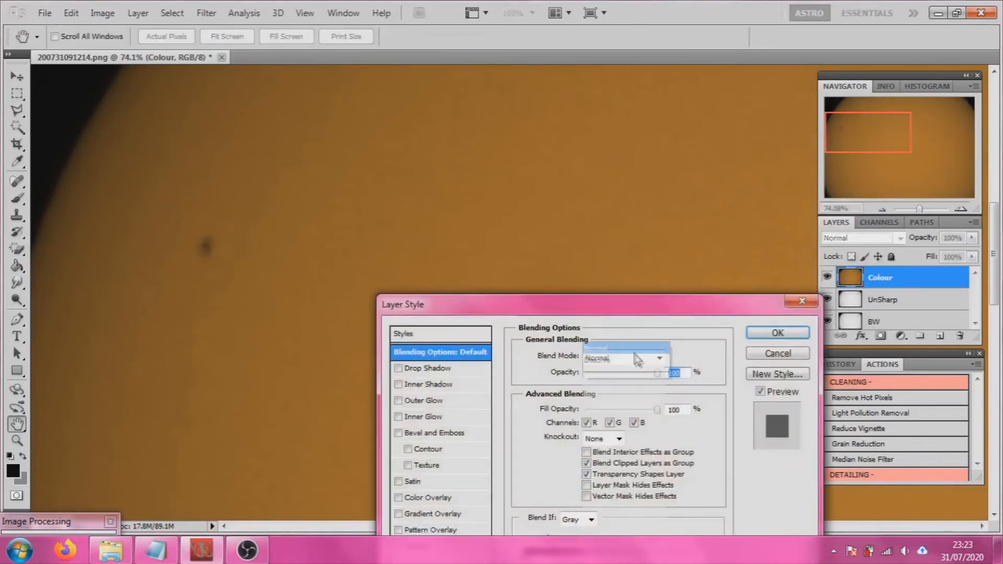
left_click(776, 332)
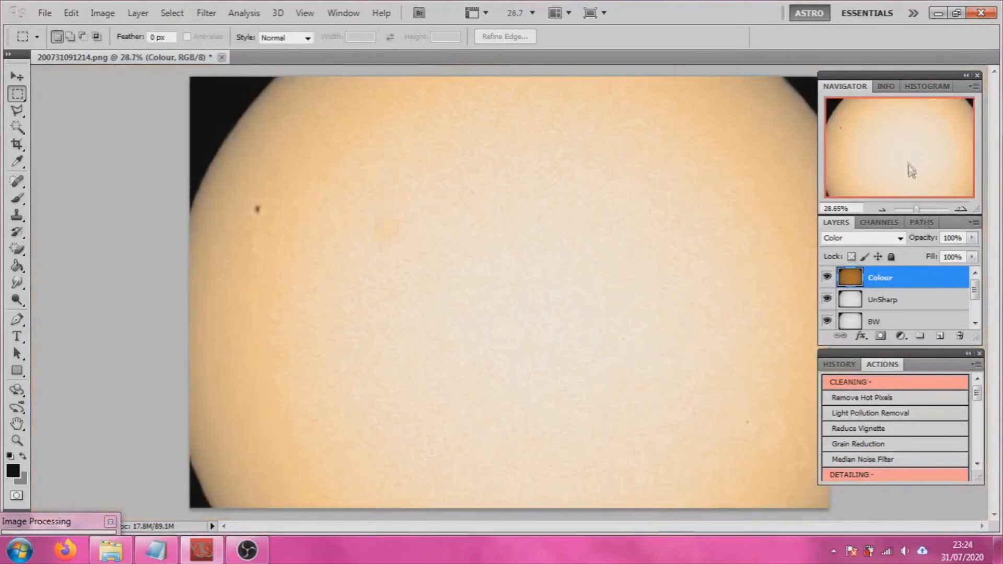
mouse_move(882, 325)
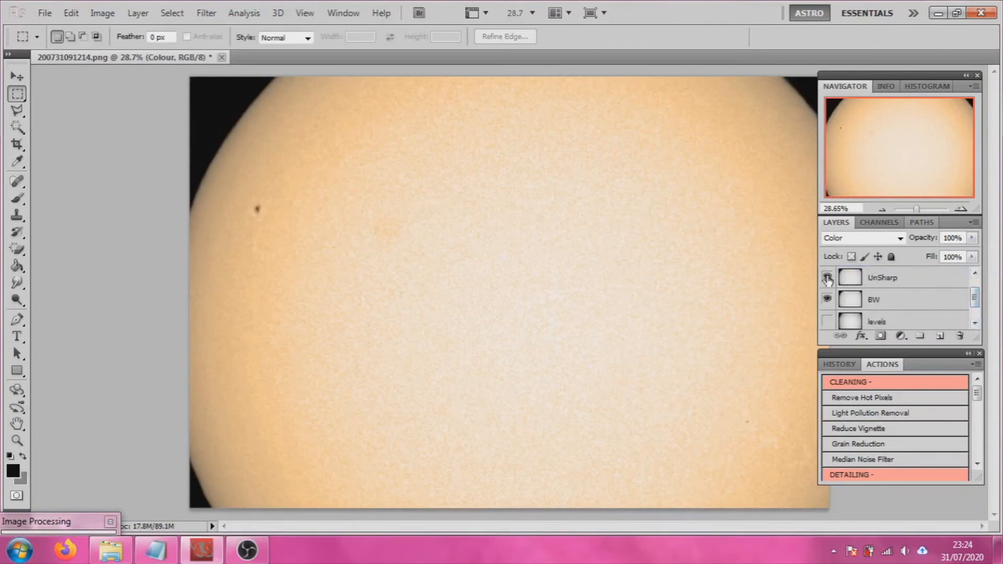
left_click(827, 277)
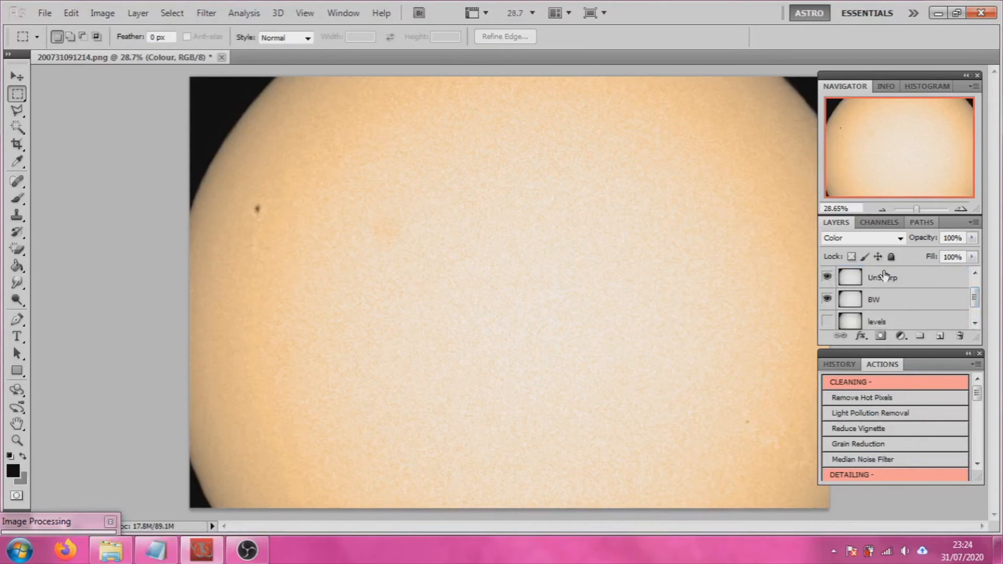
Flatten the image into one Background layer, discarding the hidden levels layer.
left_click(895, 299)
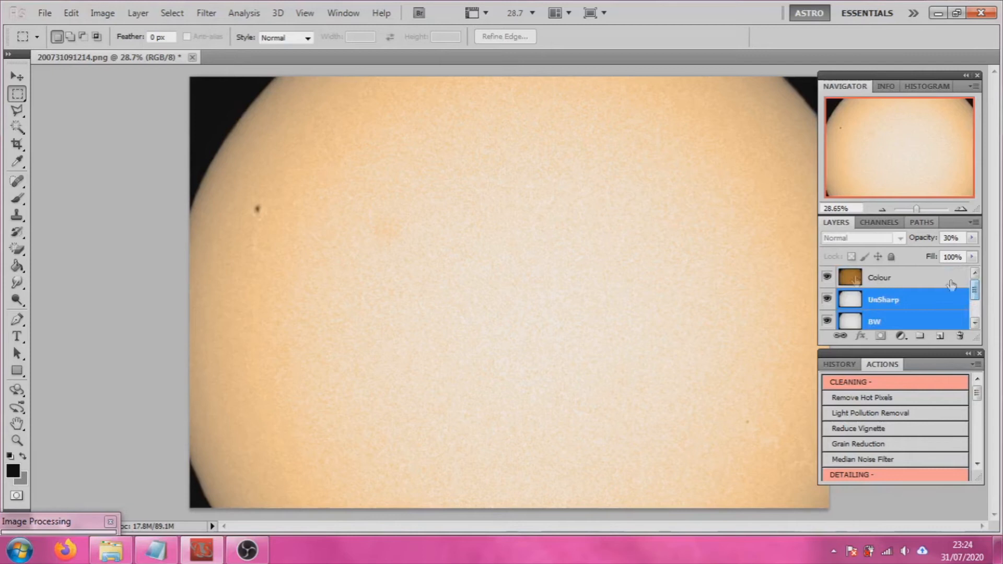
left_click(879, 277)
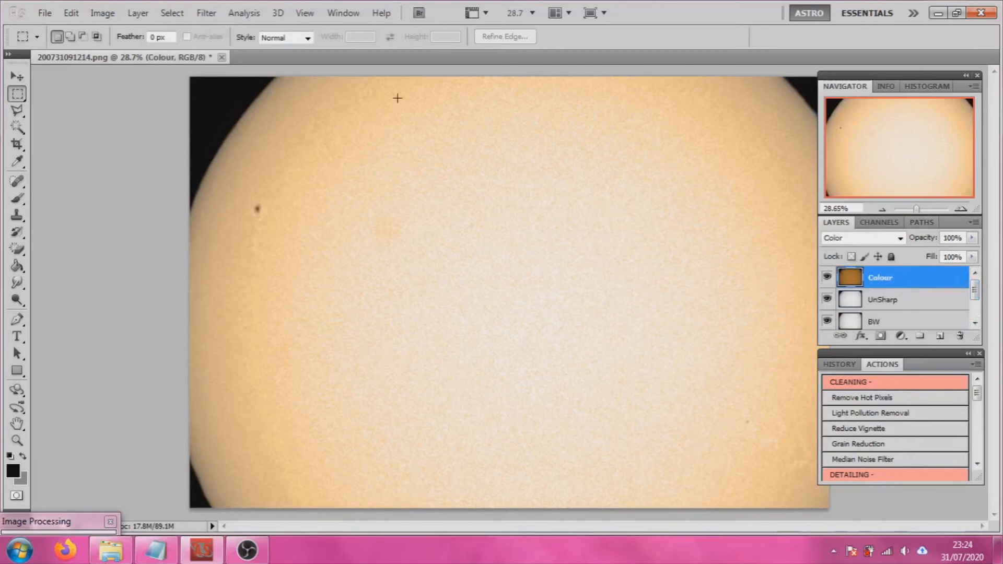
left_click(138, 13)
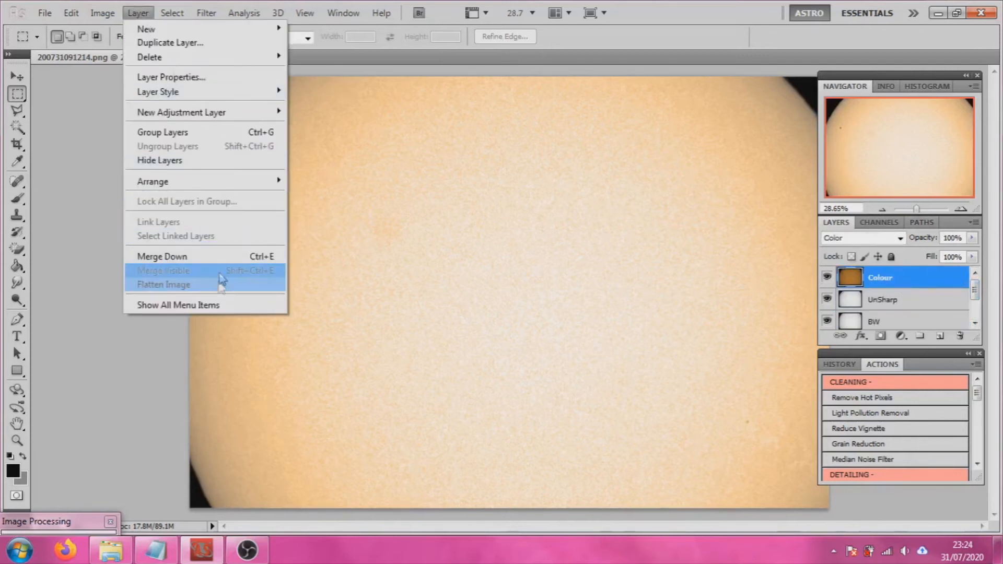
left_click(163, 284)
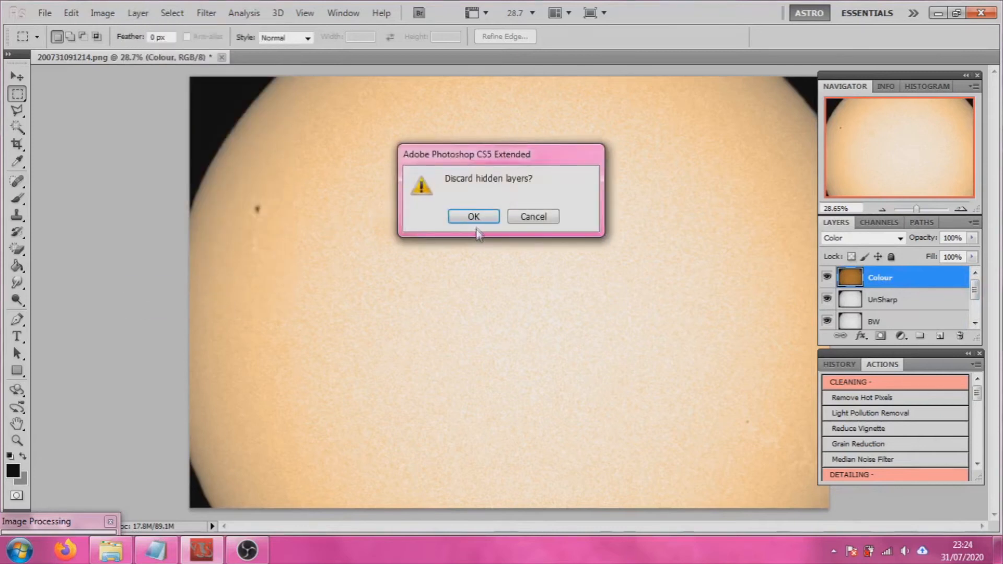
left_click(472, 216)
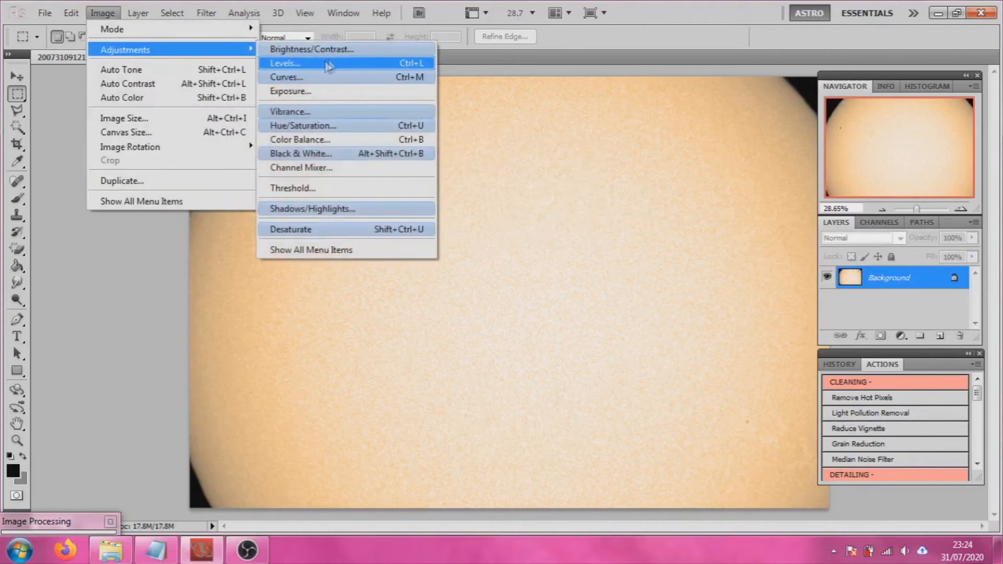
Apply Brightness/Contrast with brightness -30 and a slightly reduced contrast to the sun image.
left_click(311, 49)
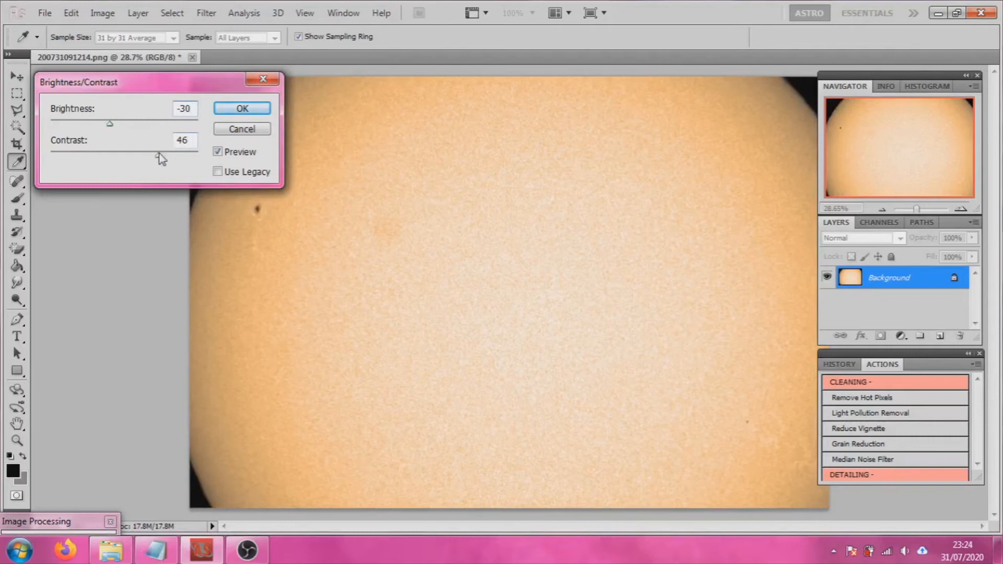
left_click(184, 140)
type("50")
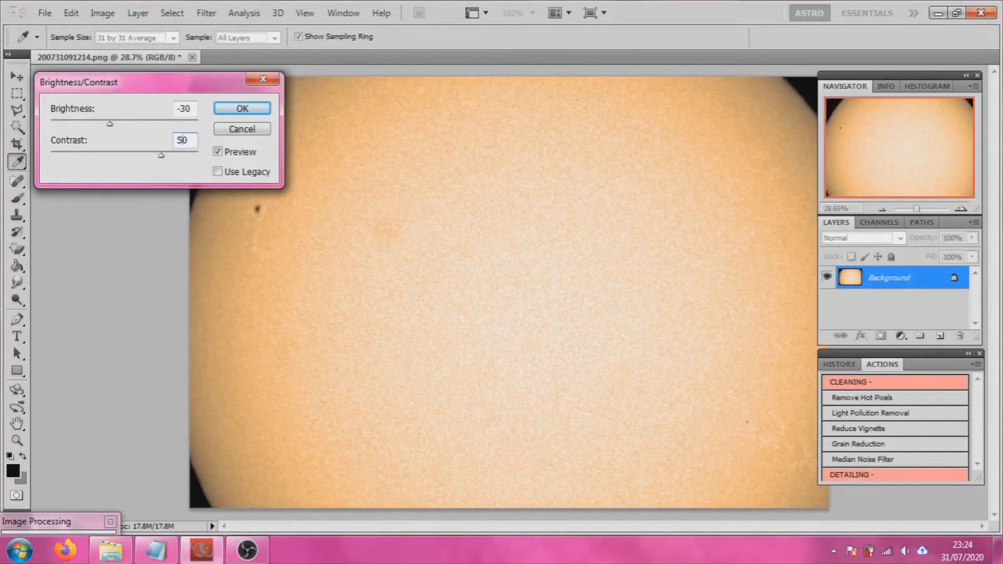
left_click_drag(161, 156, 154, 156)
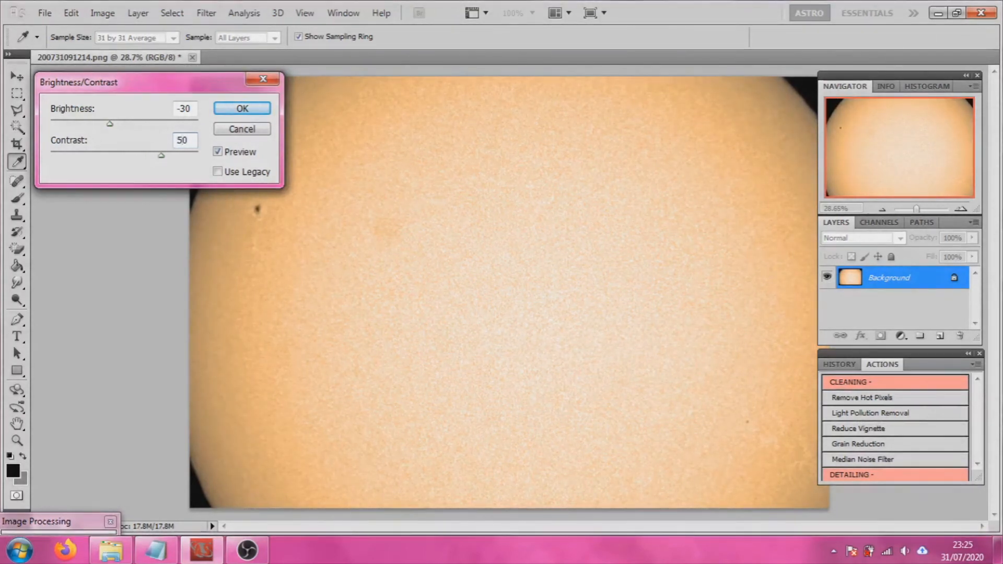
left_click_drag(161, 155, 124, 156)
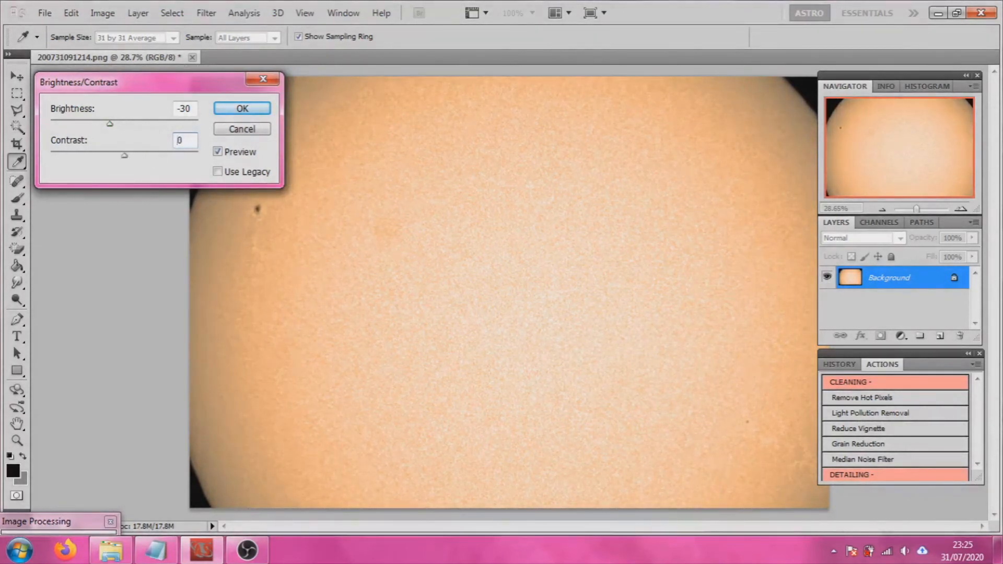
left_click(241, 107)
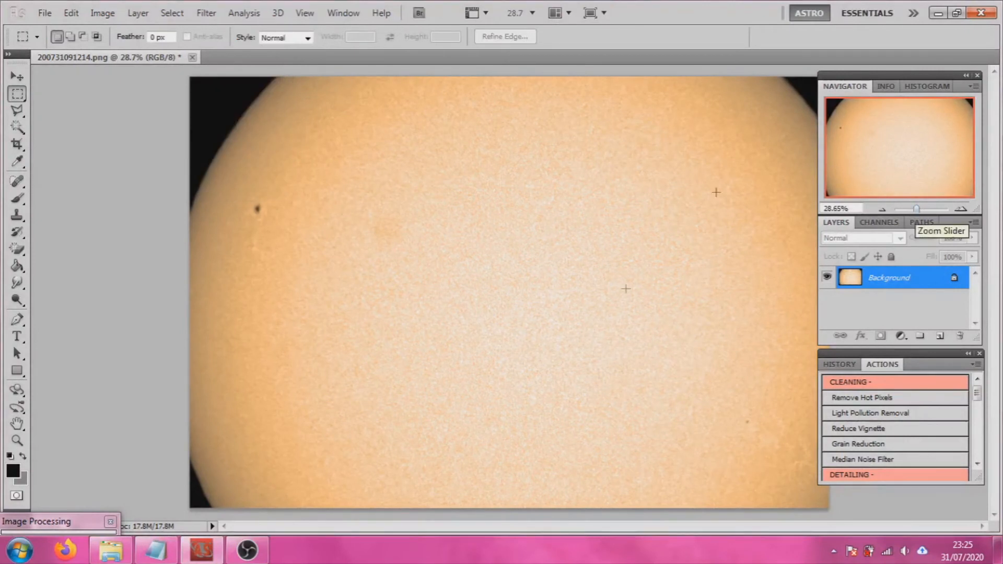
mouse_move(284, 514)
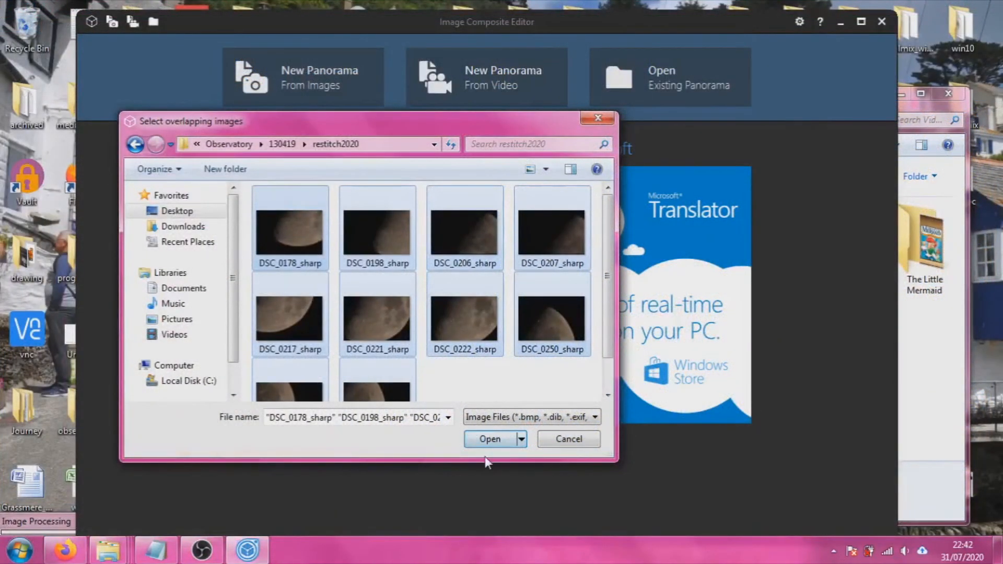
Import the ten moon photos and stitch them into a panorama, advancing past the stitch stage.
left_click(490, 438)
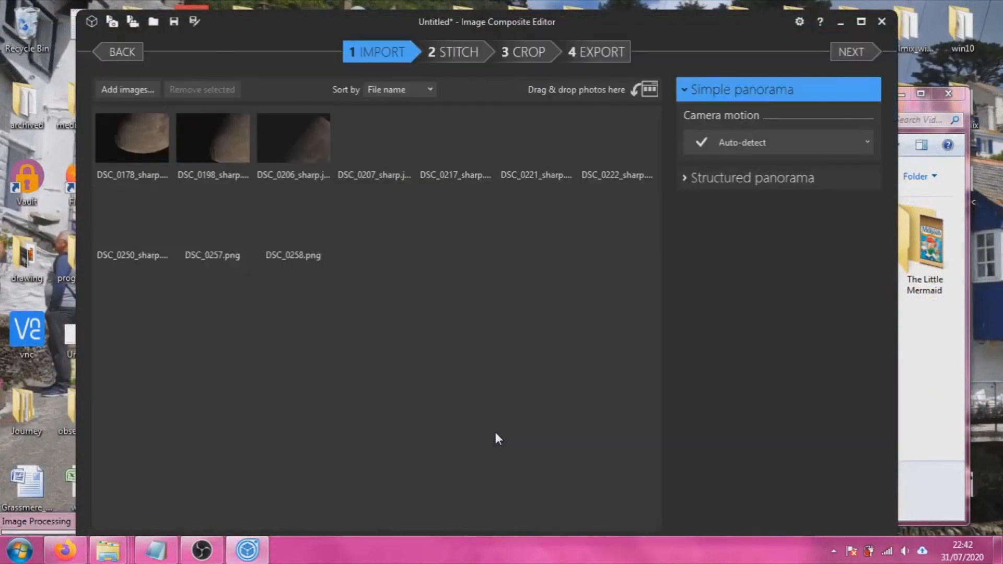
left_click(616, 138)
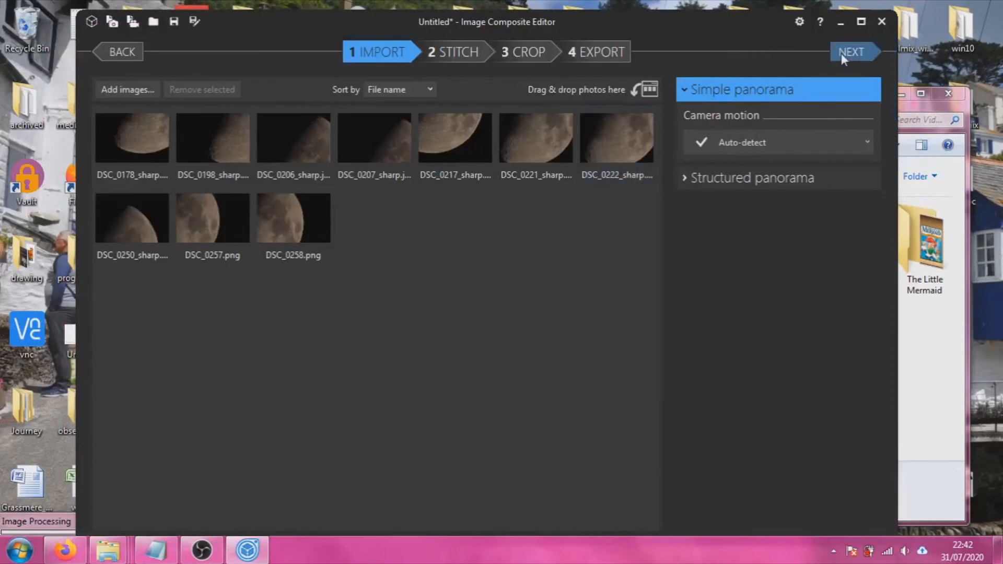
left_click(851, 52)
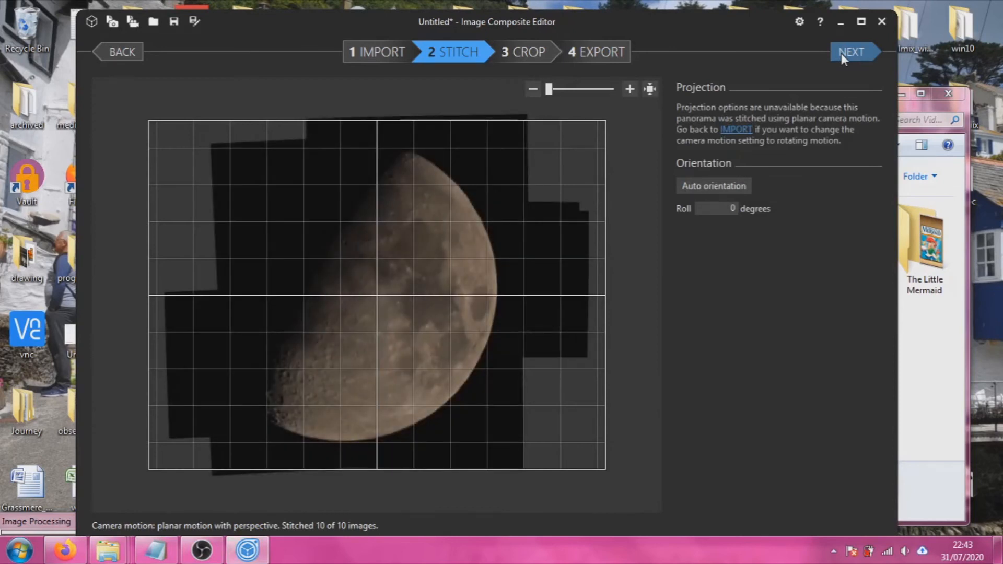
mouse_move(692, 8)
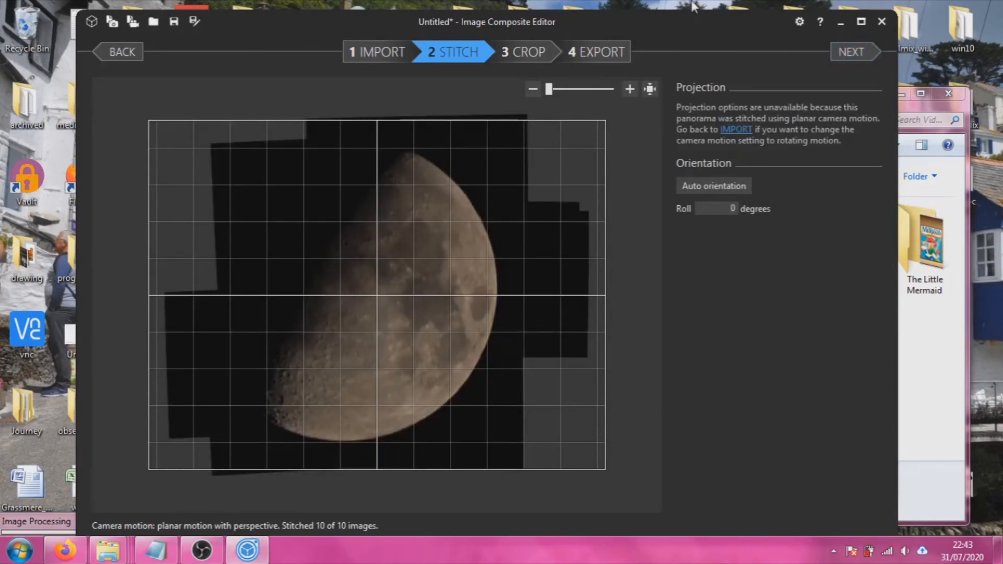
mouse_move(749, 81)
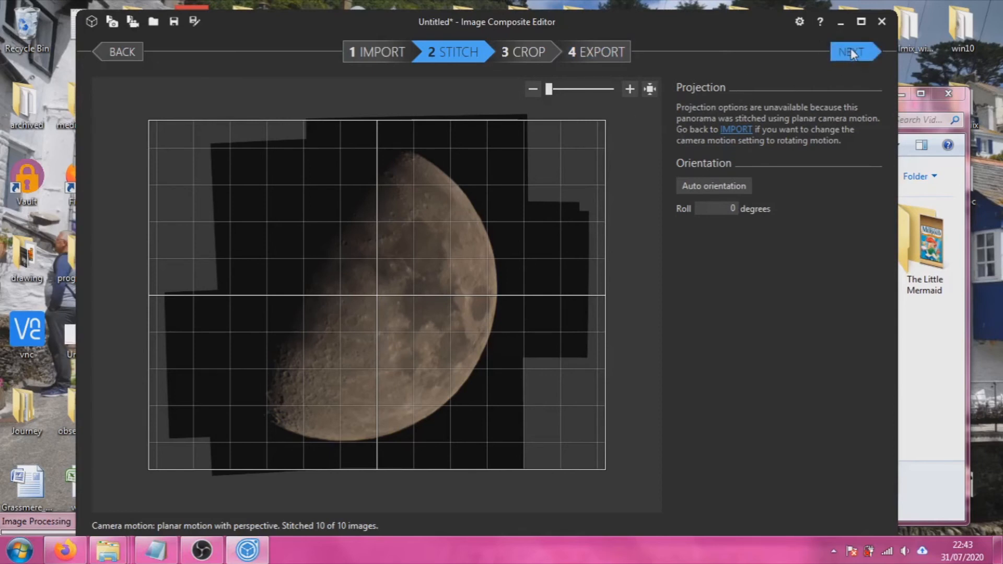
left_click(853, 52)
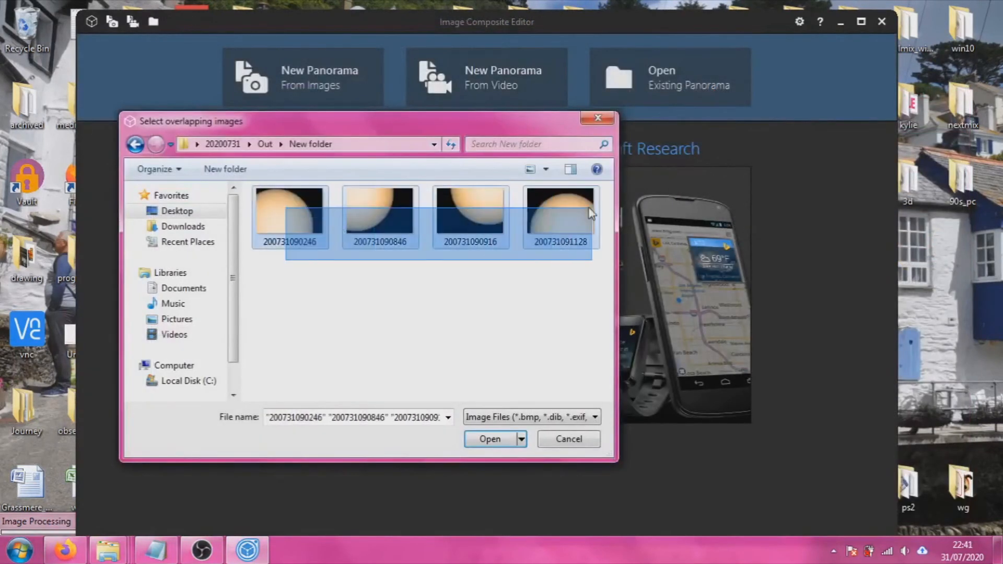
Import the four sun frames as a 2-row, 2-column structured panorama and proceed to stitching.
left_click(489, 438)
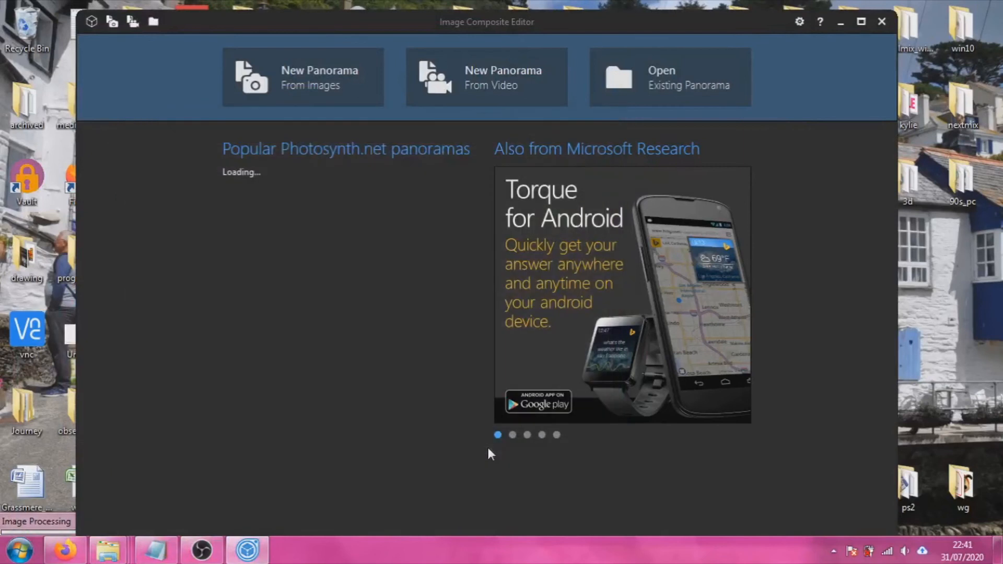
left_click(303, 76)
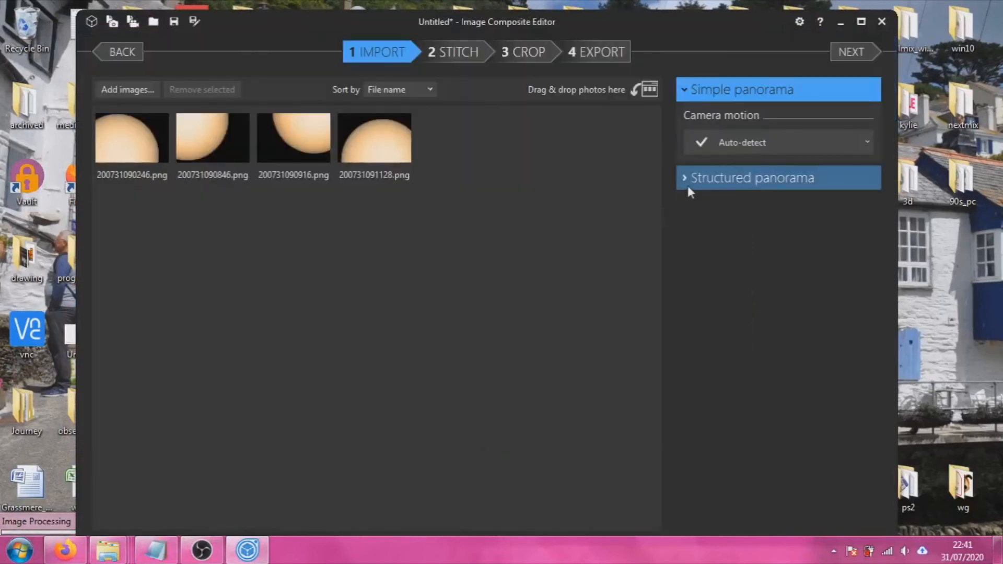
left_click(751, 177)
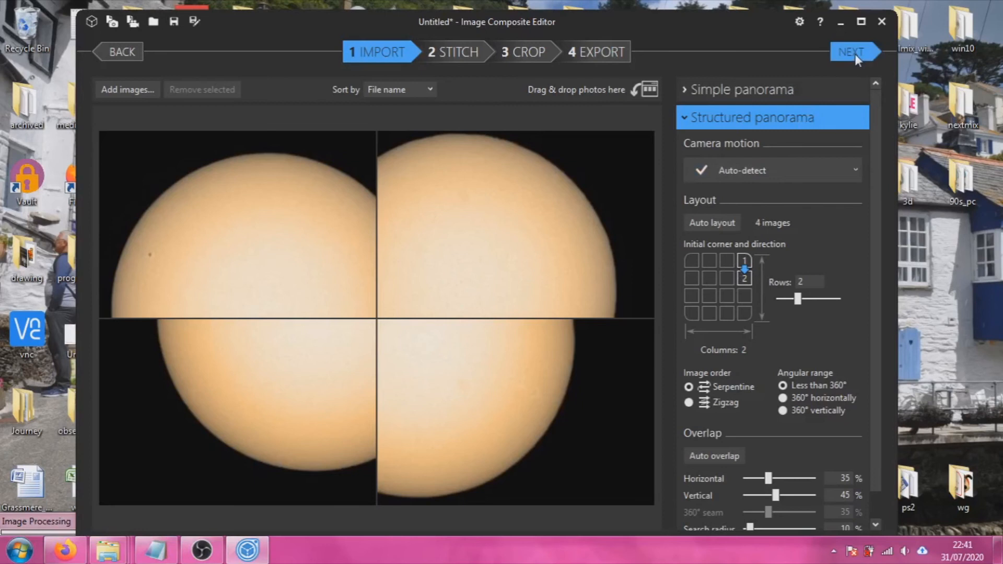
left_click(852, 53)
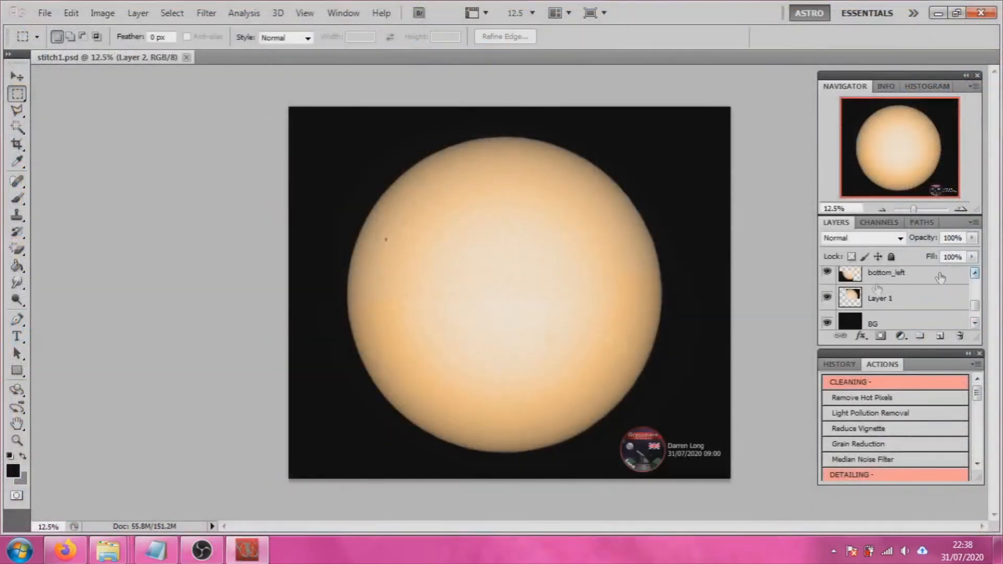
Hide the top_left layer so the sun's upper-left quadrant goes blank.
left_click(826, 273)
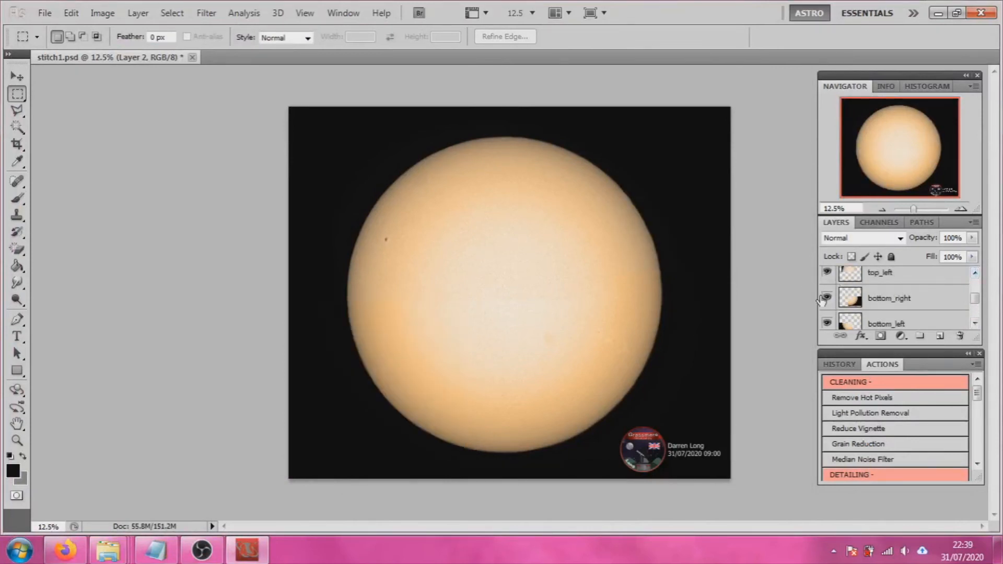
left_click(826, 273)
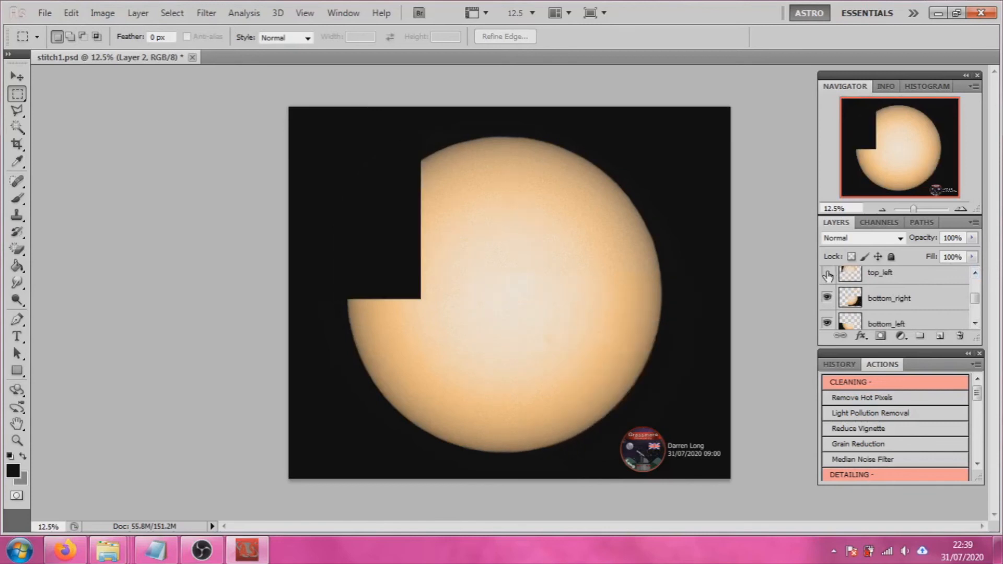